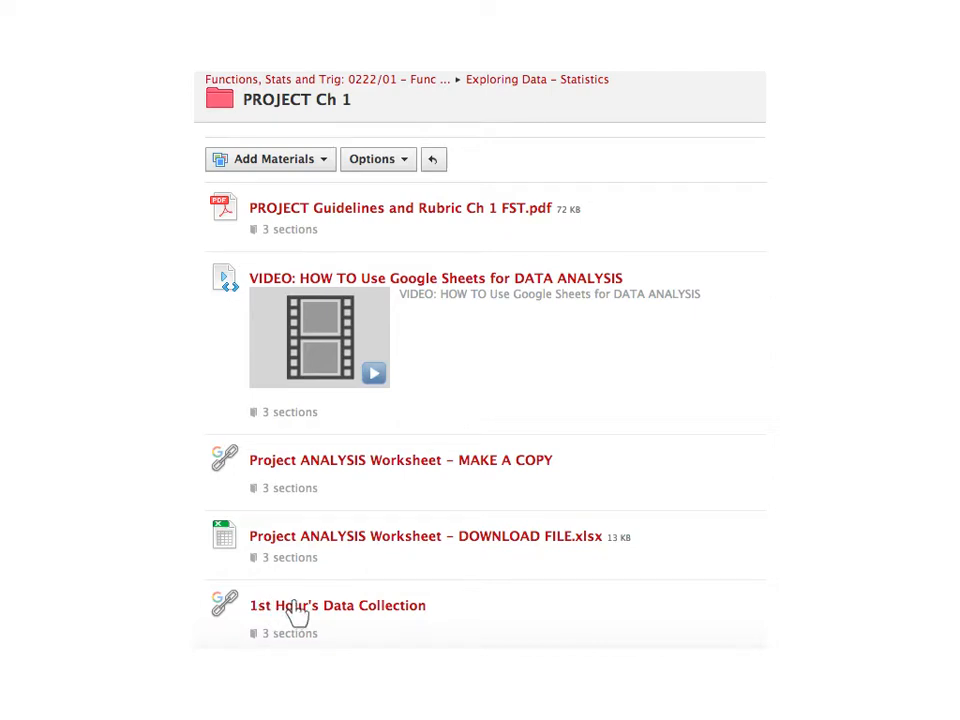
pyautogui.moveTo(278, 628)
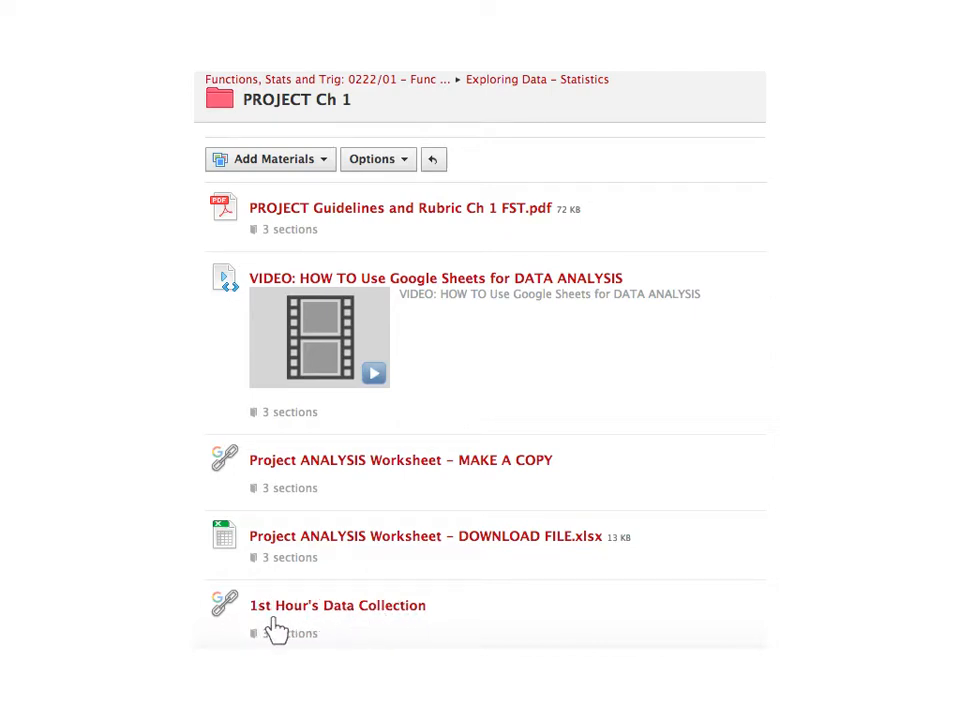
pyautogui.moveTo(338, 628)
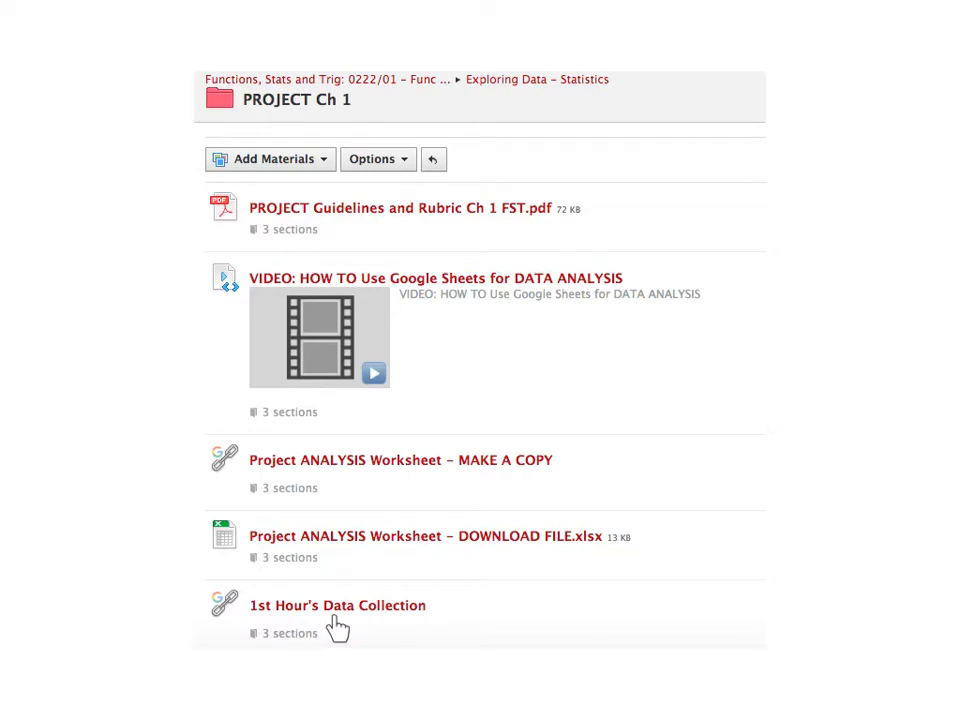
pyautogui.moveTo(378, 612)
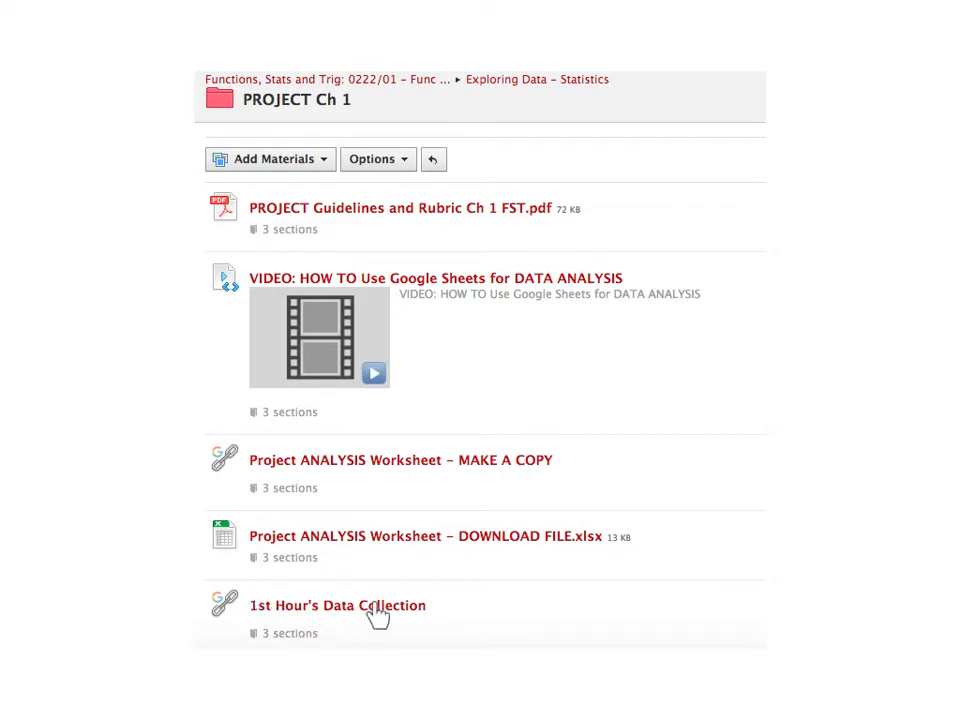
# Open the '1st Hour's Data Collection' item in the PROJECT Ch 1 folder.
pyautogui.click(336, 604)
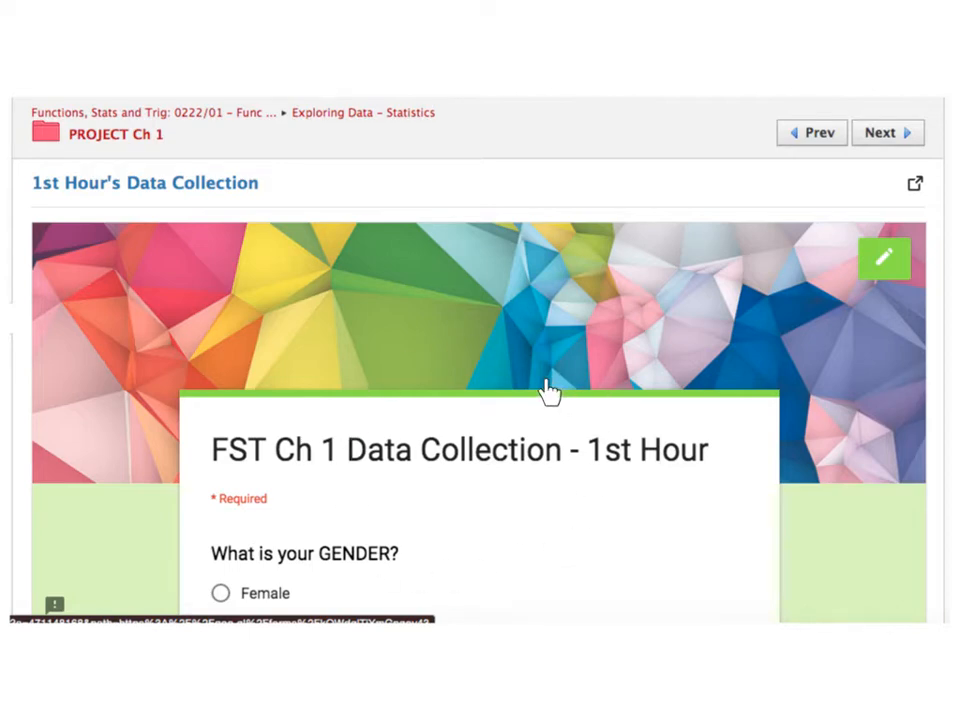
pyautogui.moveTo(184, 200)
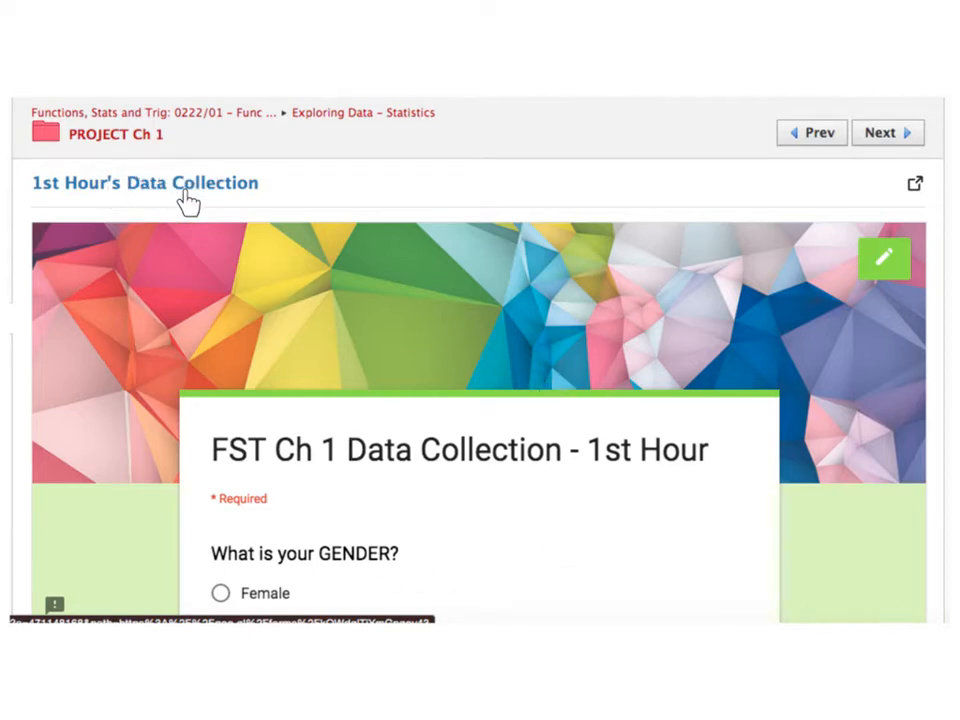
pyautogui.moveTo(910, 196)
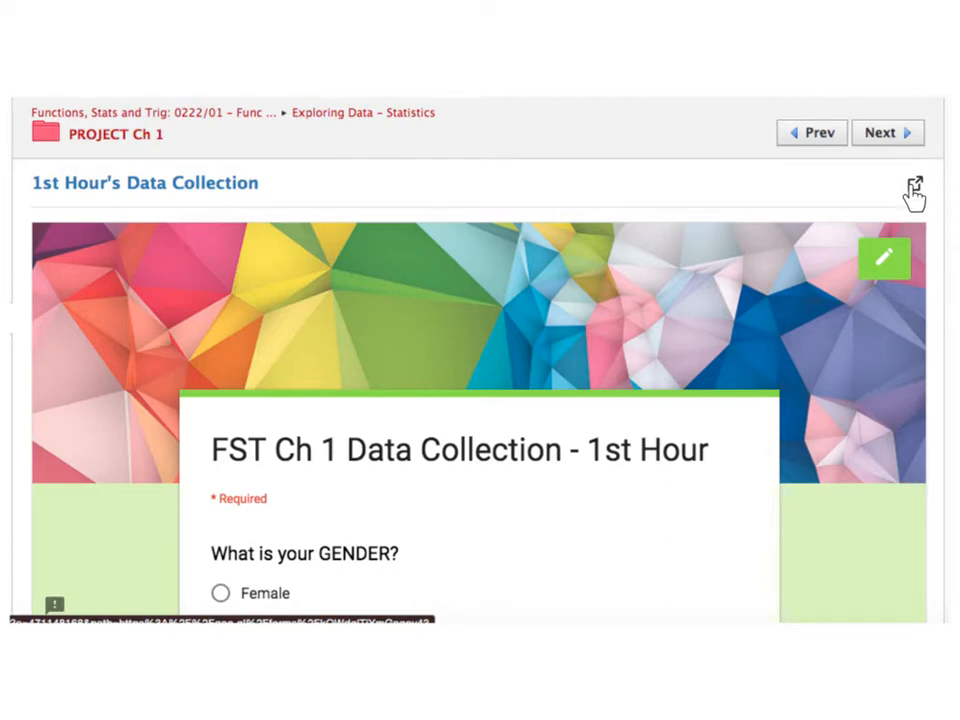
# Scroll through the form's questions on family dinners, study time and spending.
pyautogui.scroll(-3)
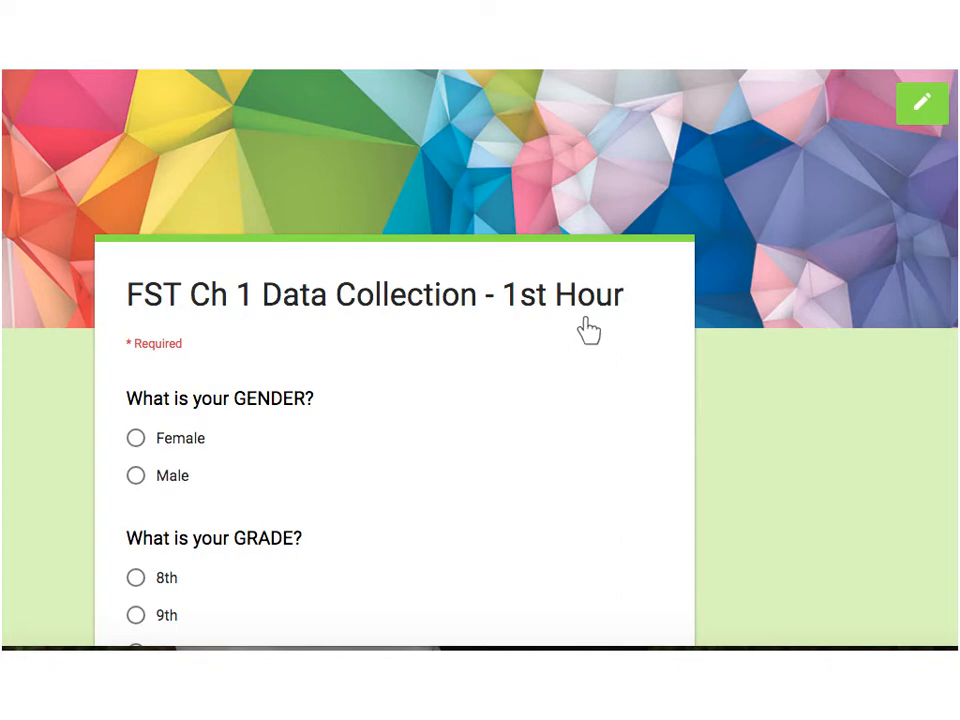
pyautogui.scroll(-3)
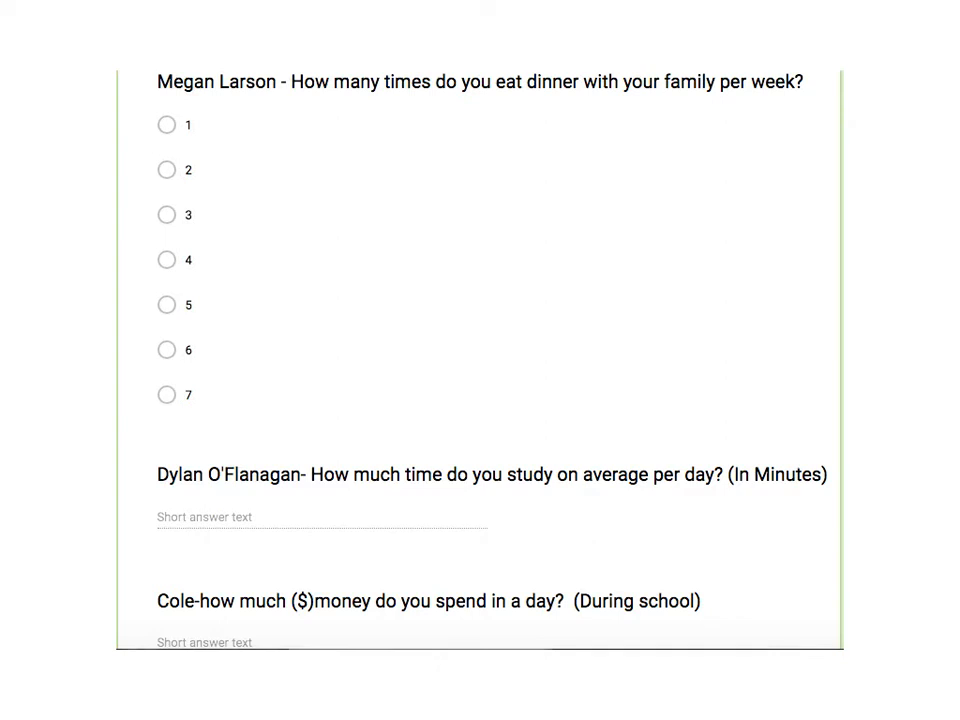
pyautogui.moveTo(392, 104)
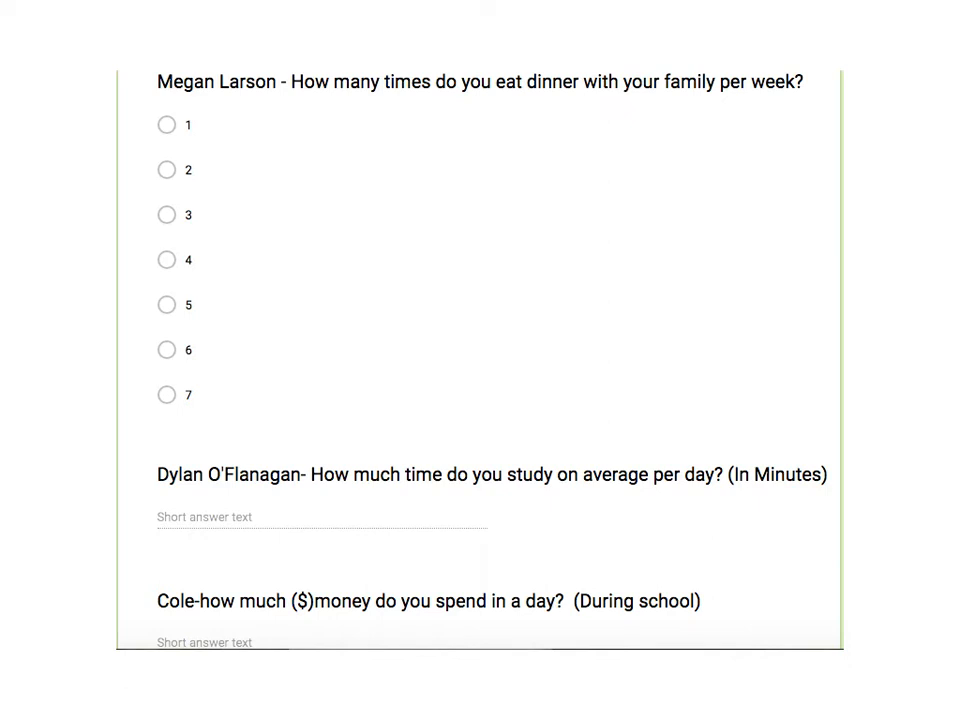
pyautogui.moveTo(696, 378)
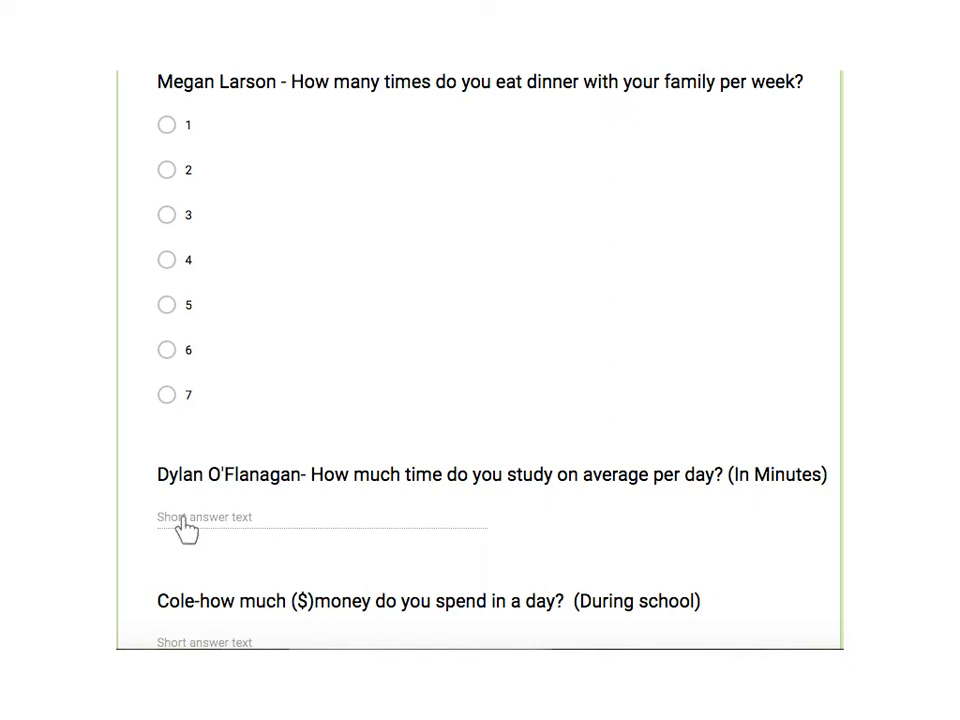
pyautogui.moveTo(200, 656)
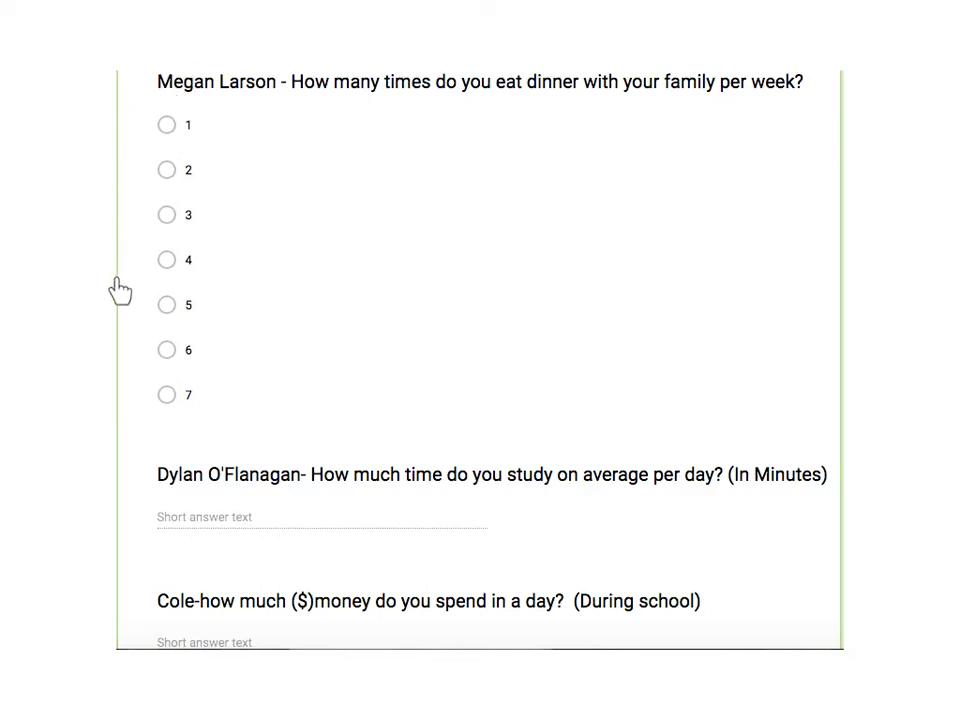
pyautogui.moveTo(190, 390)
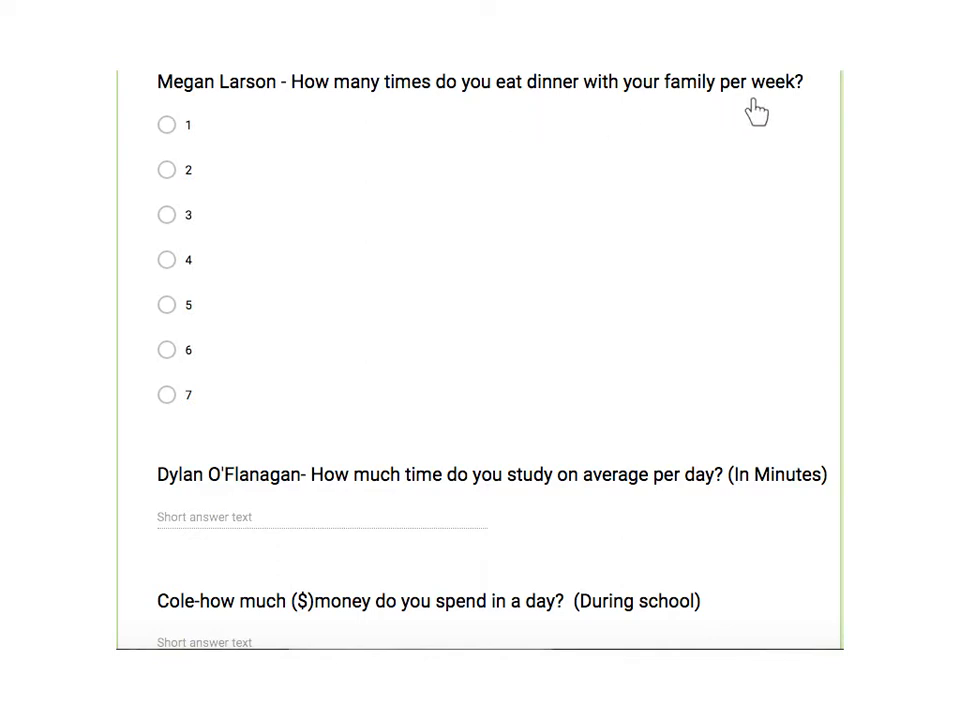
pyautogui.moveTo(236, 400)
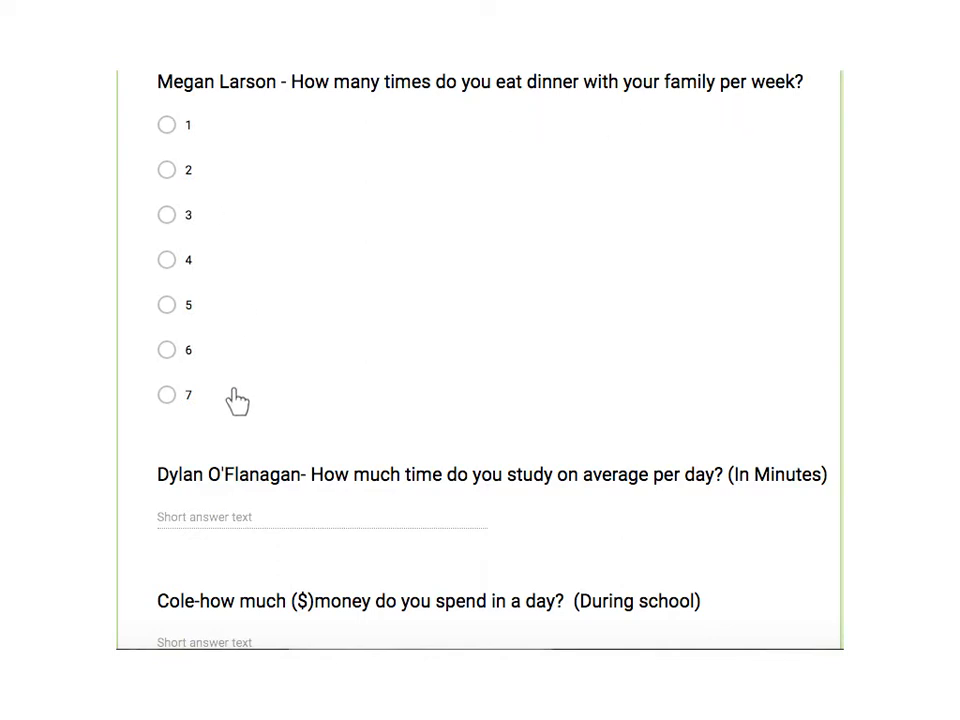
pyautogui.moveTo(202, 428)
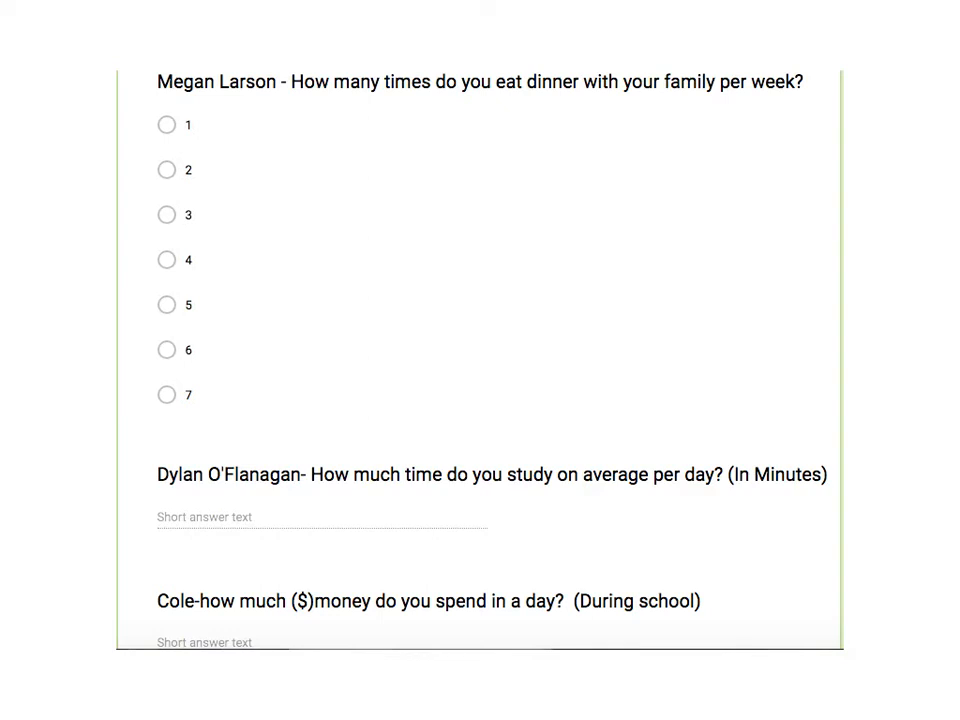
pyautogui.moveTo(564, 500)
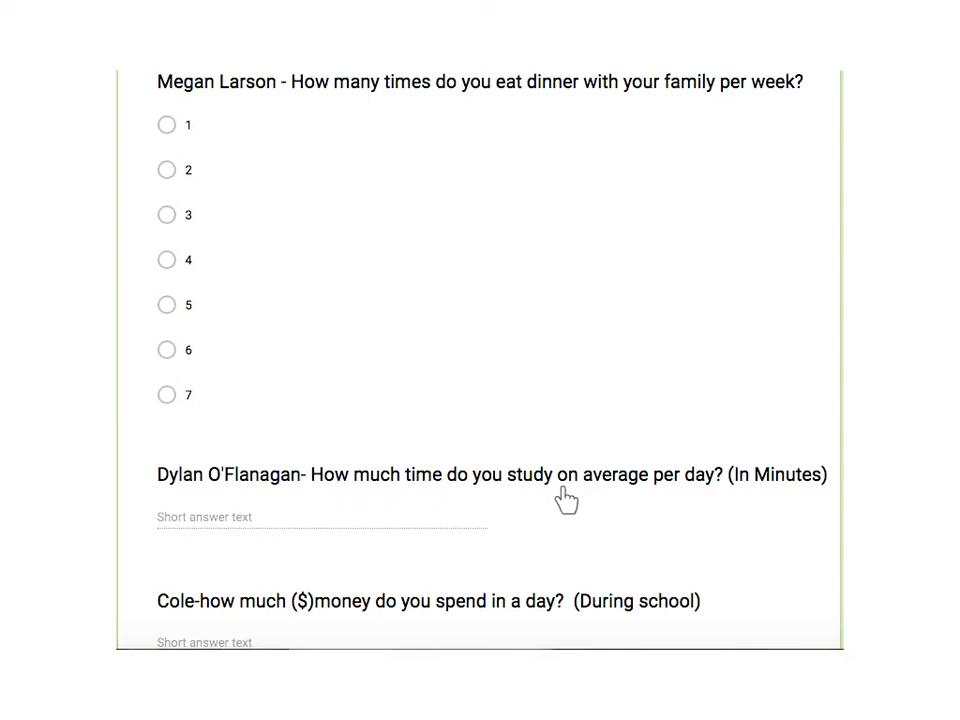
pyautogui.moveTo(564, 500)
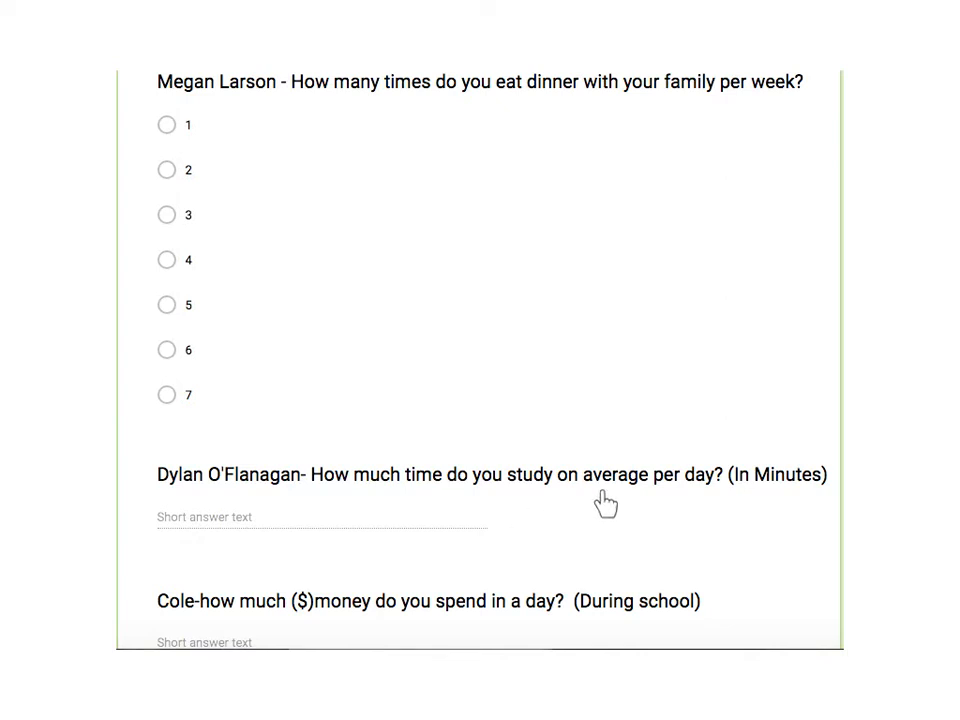
pyautogui.moveTo(628, 502)
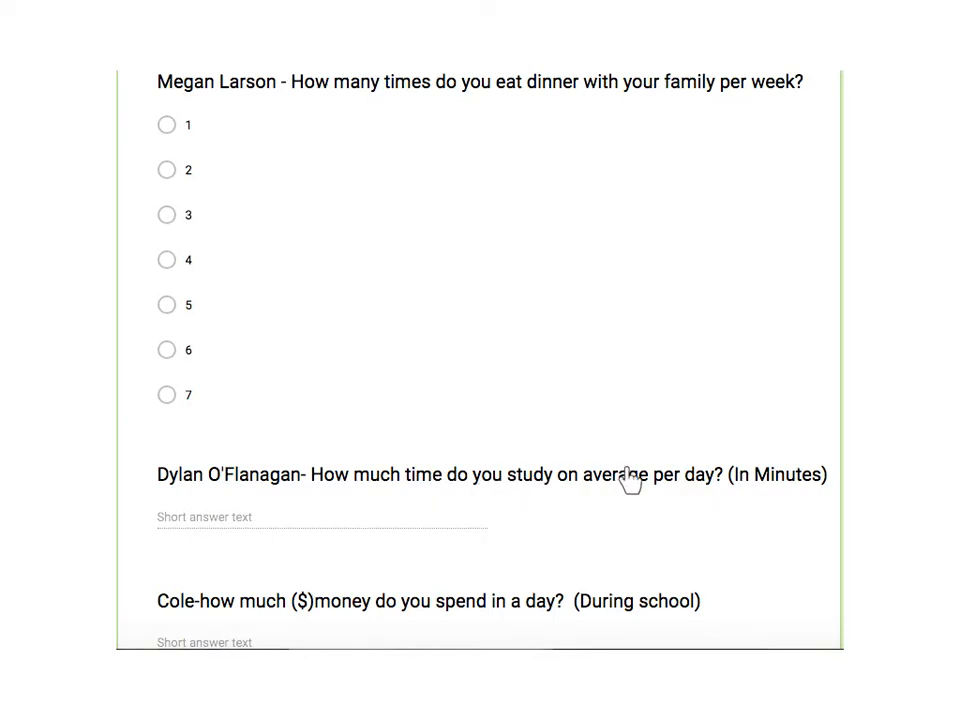
pyautogui.moveTo(596, 504)
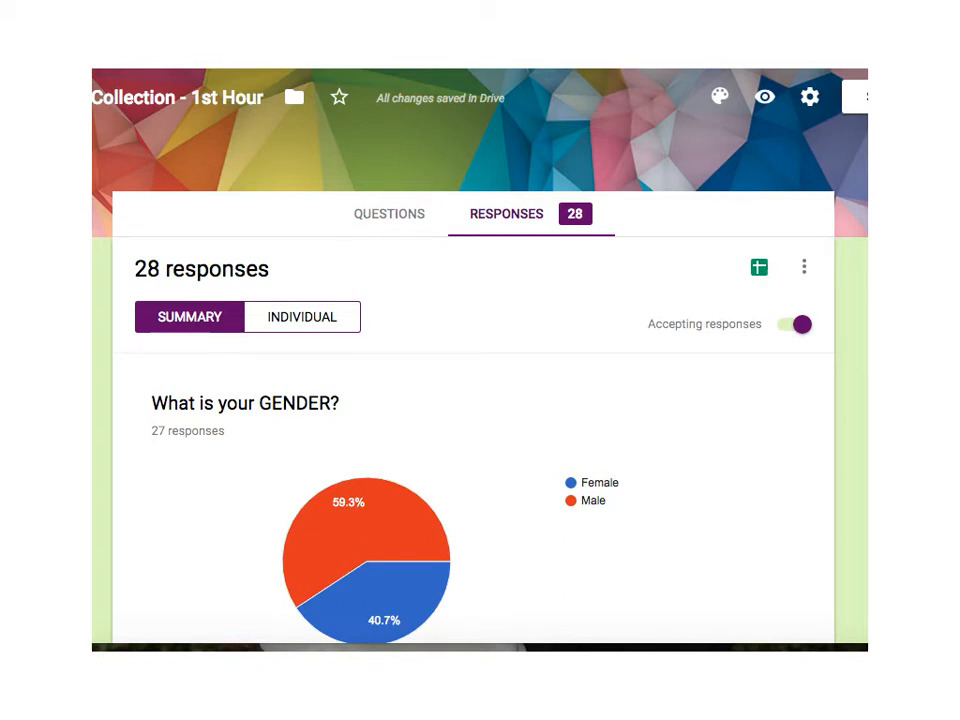
pyautogui.moveTo(346, 236)
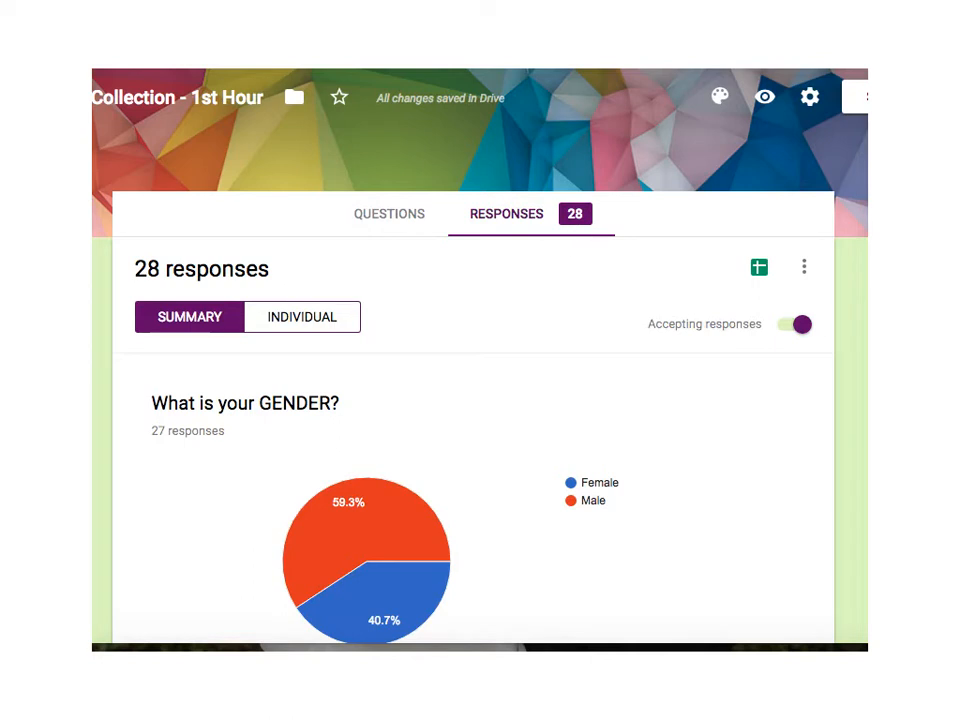
pyautogui.moveTo(724, 584)
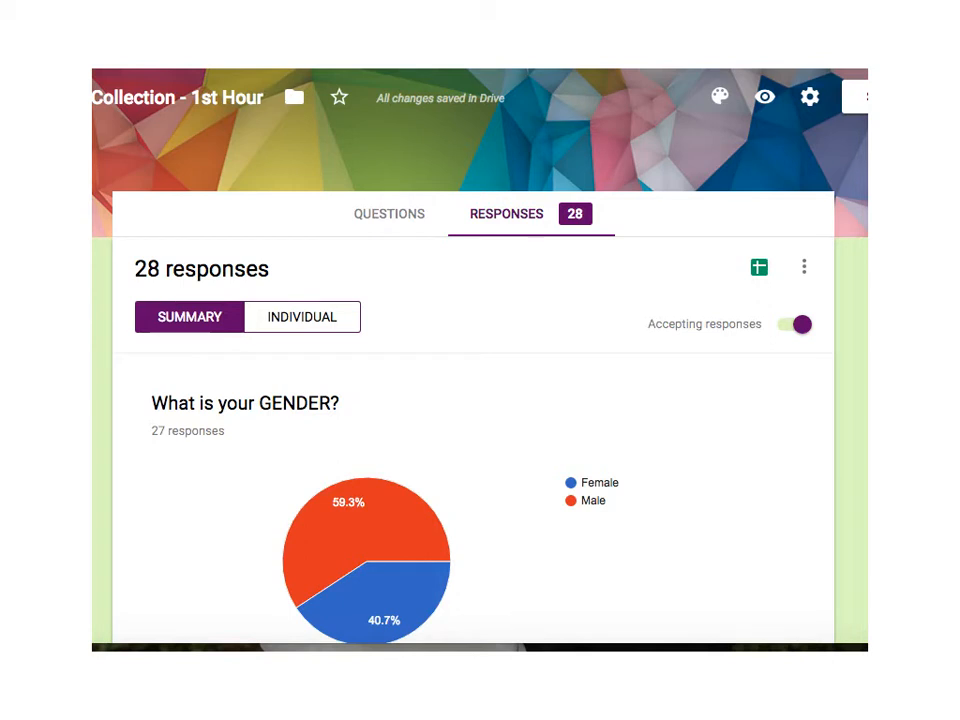
pyautogui.moveTo(530, 500)
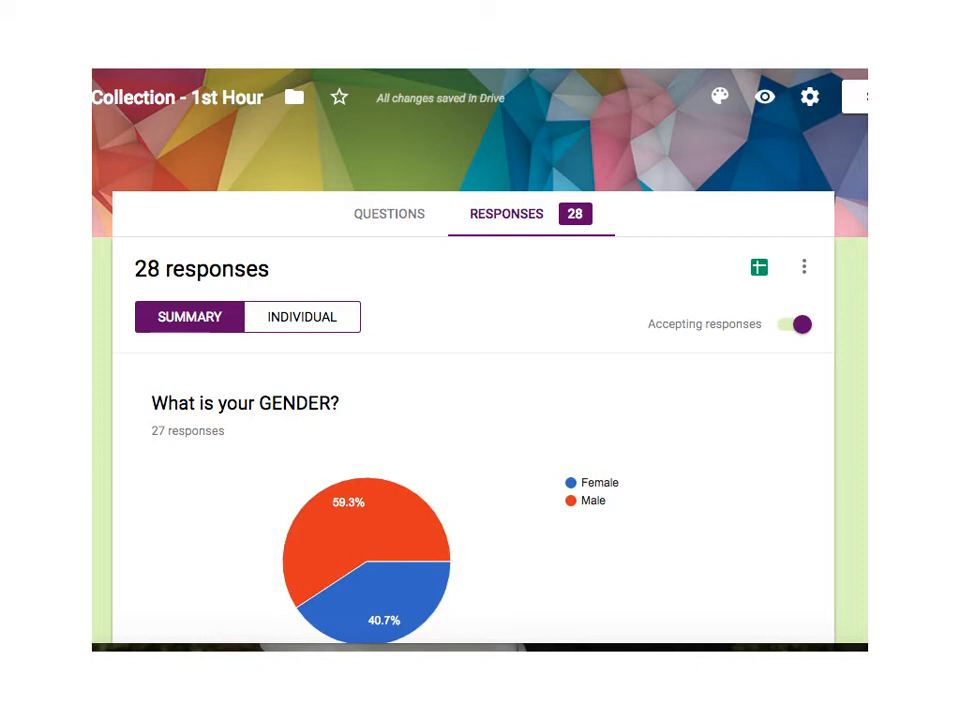
pyautogui.moveTo(760, 268)
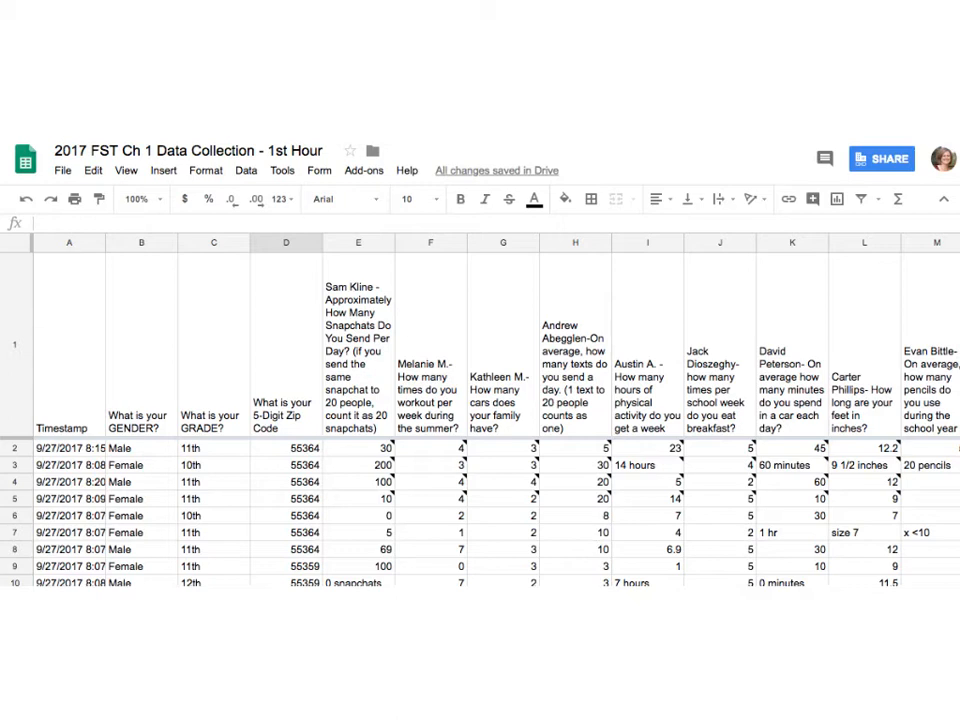
# Make a personal copy named 'FST Ch 1 Project Data' in the Ch 1 folder via File > Make a copy.
pyautogui.click(62, 170)
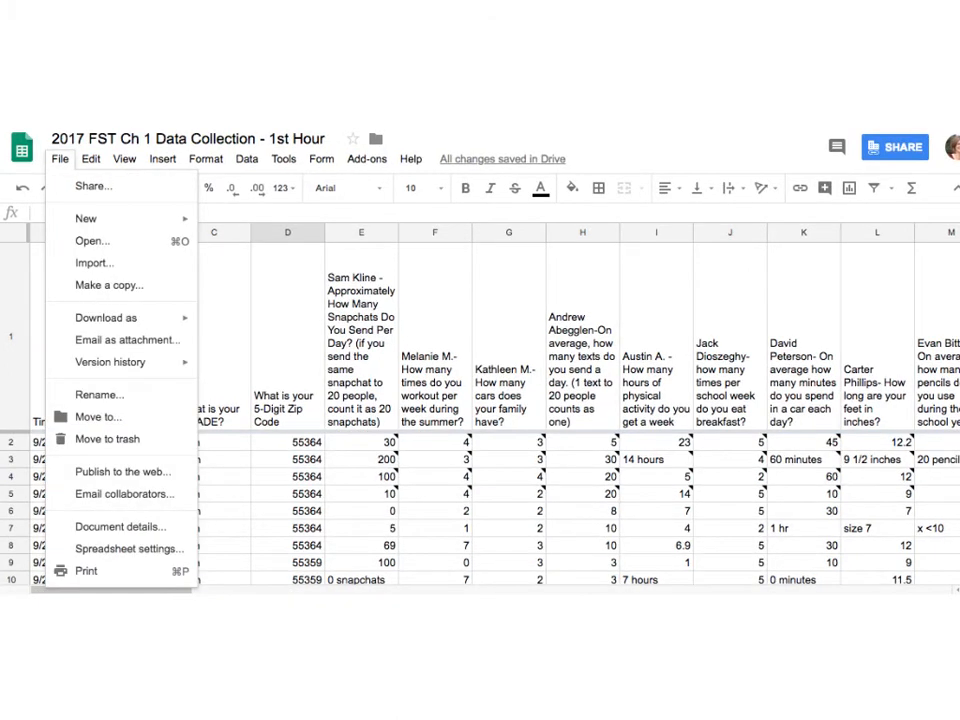
pyautogui.moveTo(68, 158)
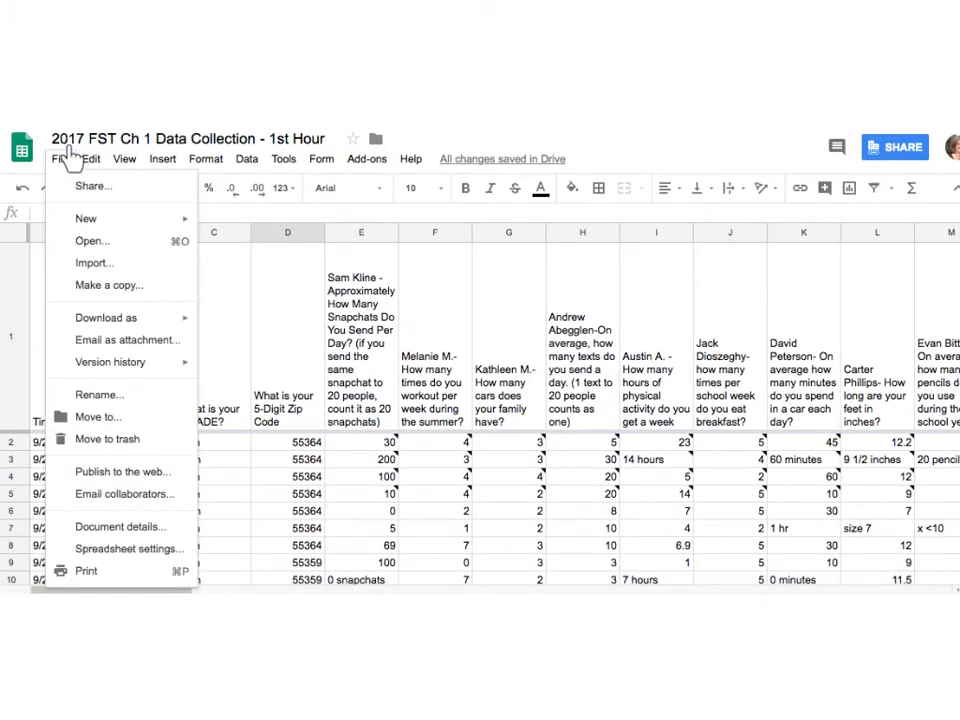
pyautogui.moveTo(118, 290)
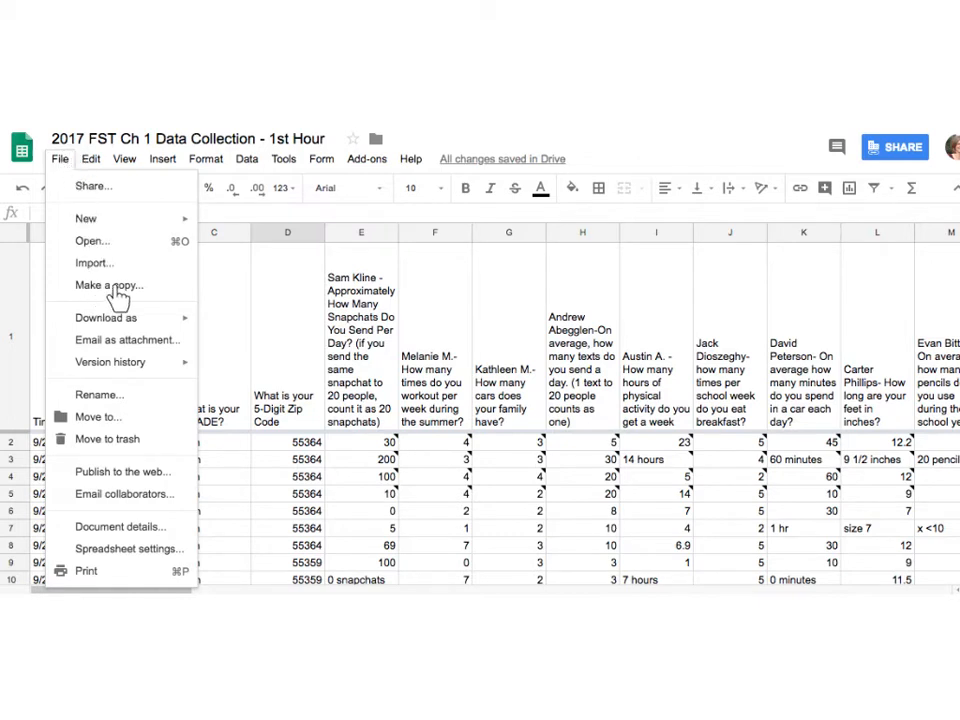
pyautogui.click(108, 284)
pyautogui.write('FST Ch 1 Project Data - Ms. Landon')
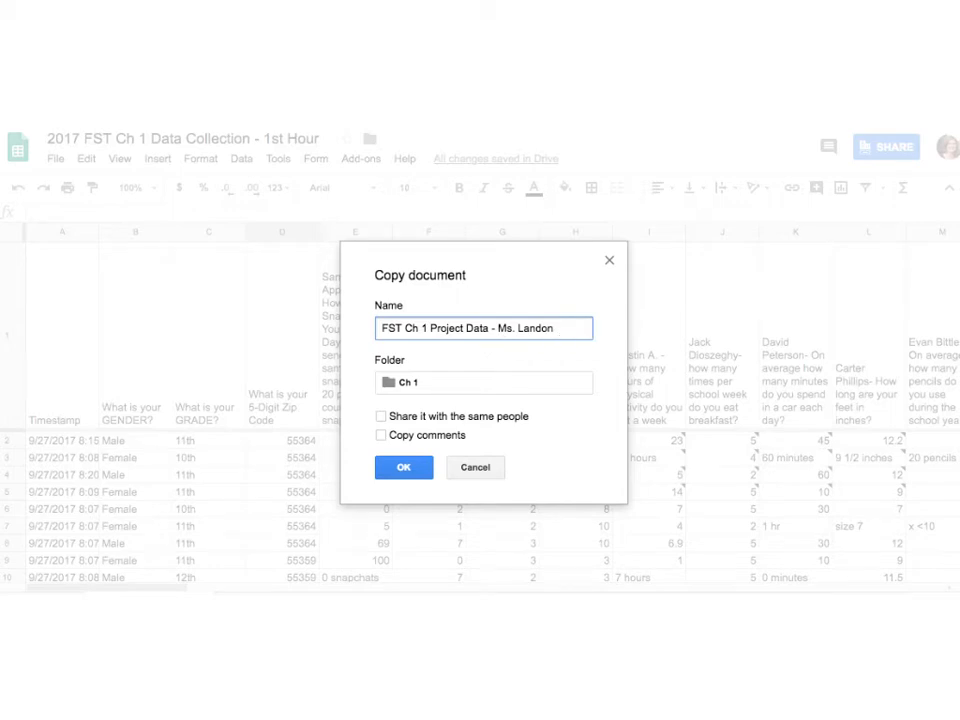
pyautogui.moveTo(380, 374)
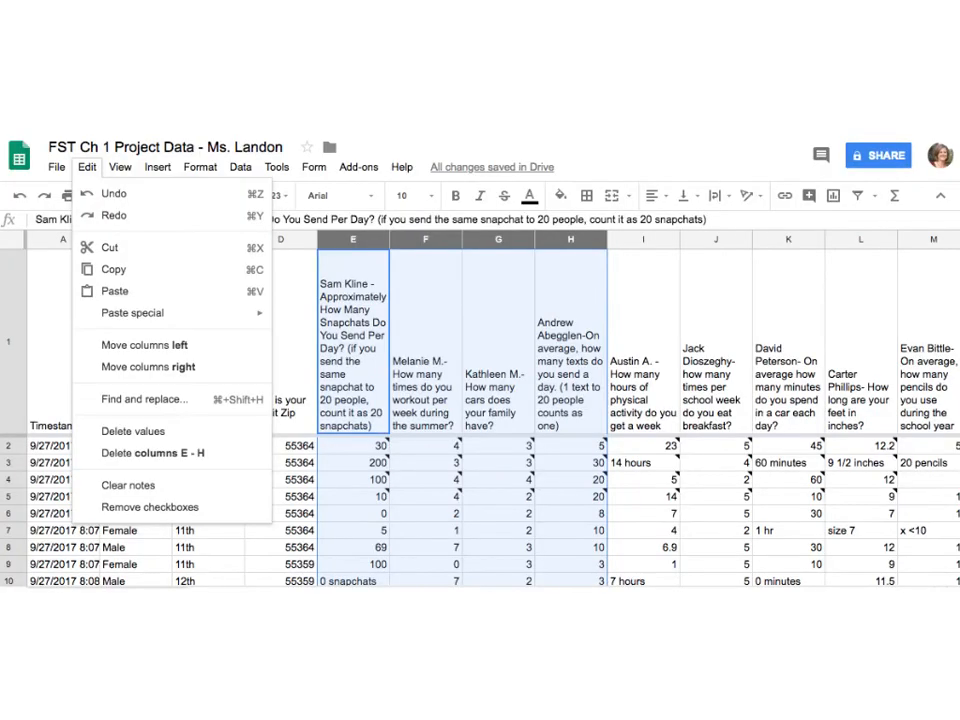
pyautogui.moveTo(258, 164)
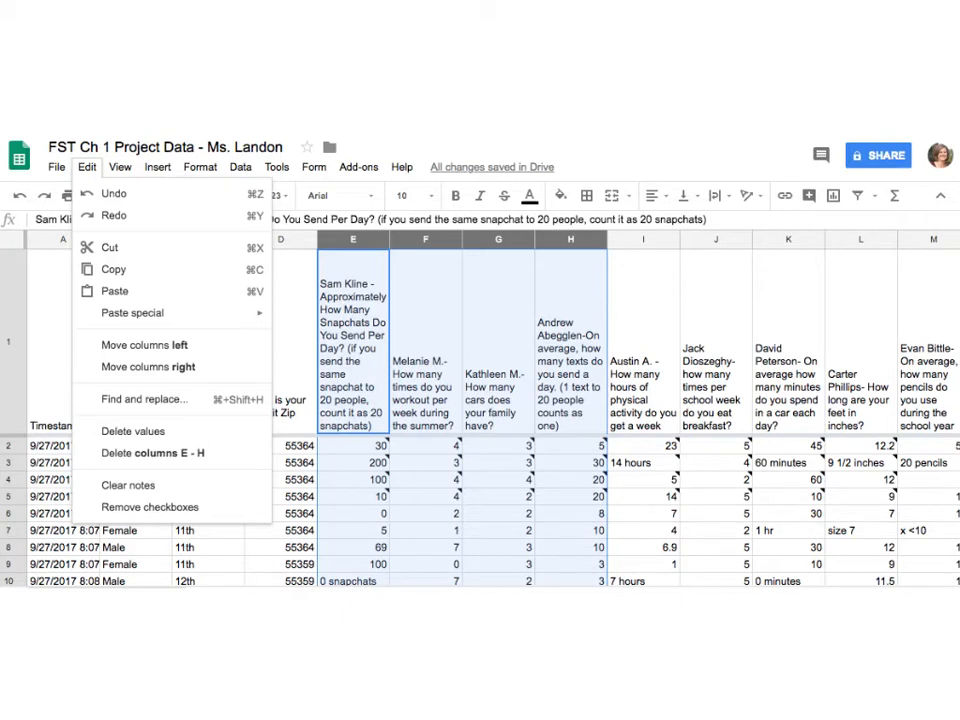
pyautogui.moveTo(216, 128)
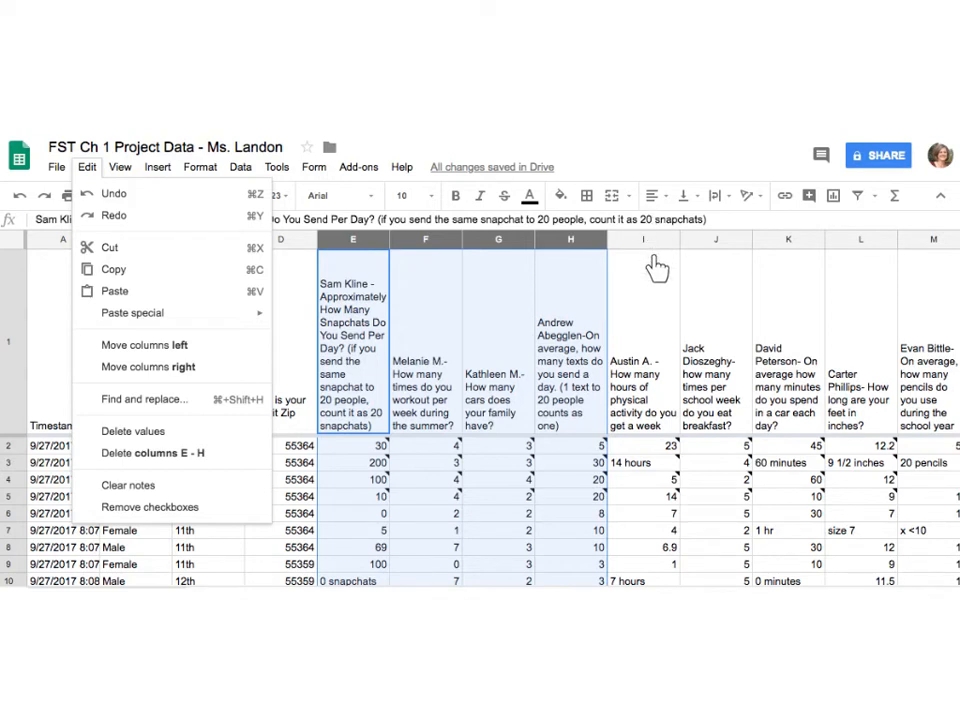
pyautogui.moveTo(644, 562)
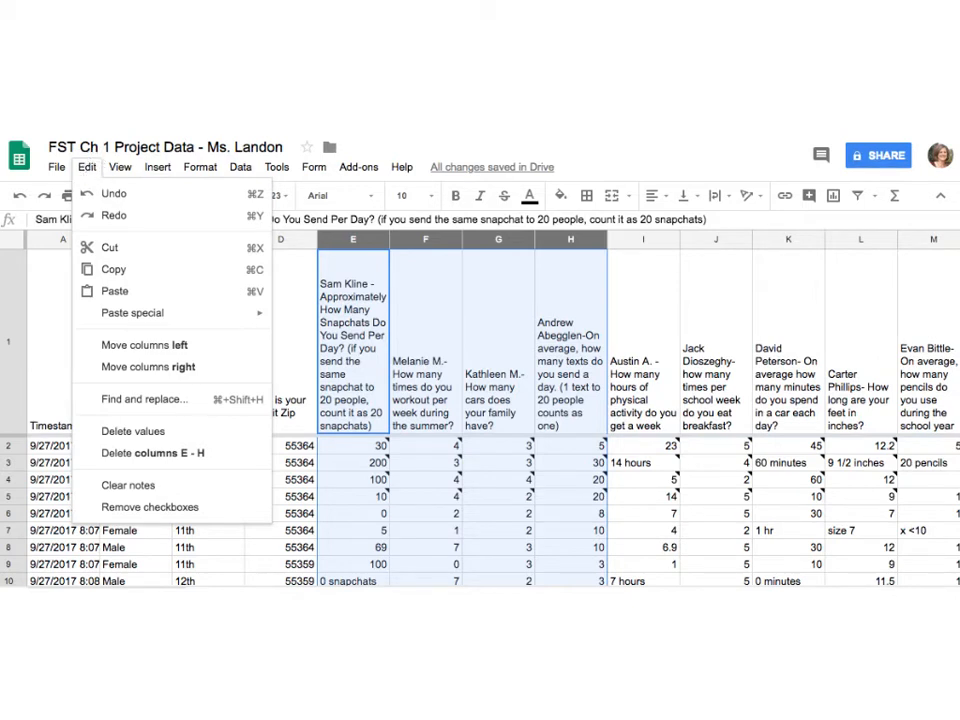
pyautogui.moveTo(180, 458)
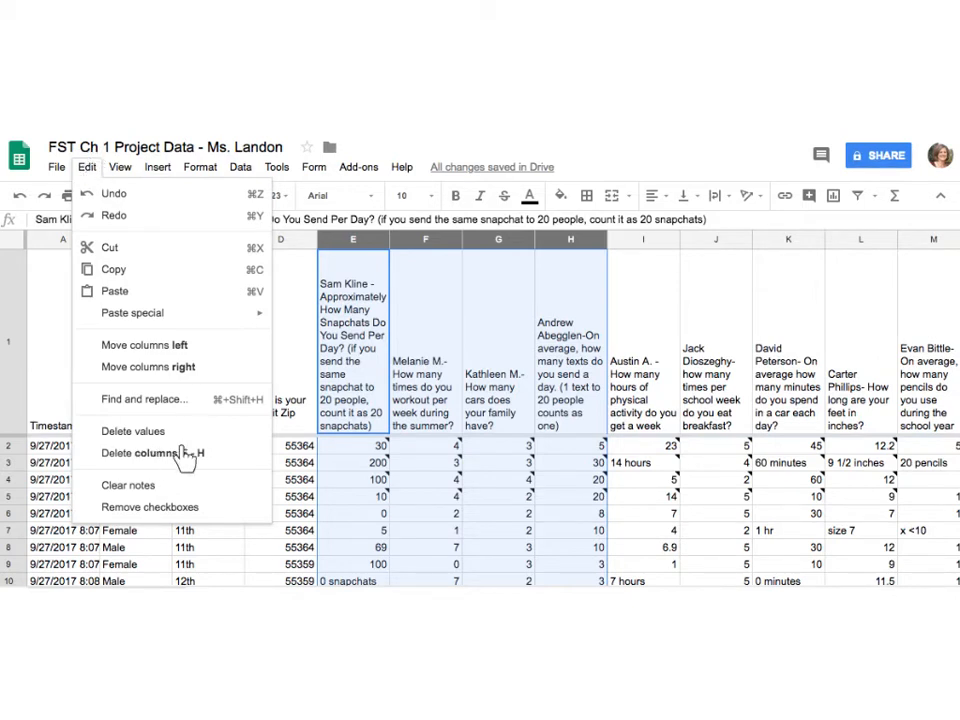
pyautogui.moveTo(150, 452)
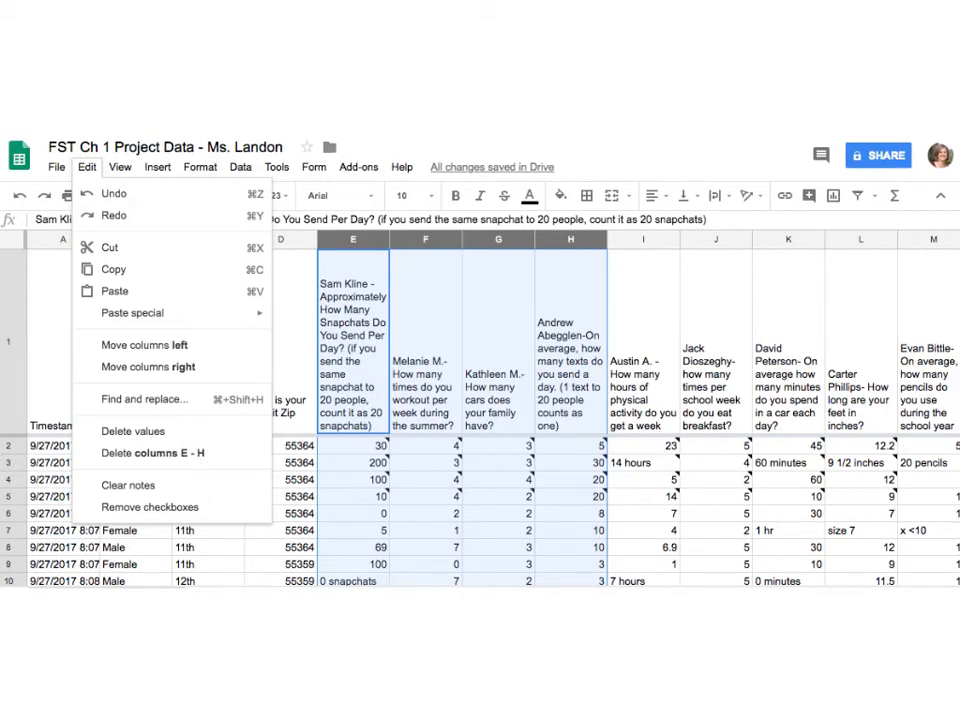
pyautogui.moveTo(408, 244)
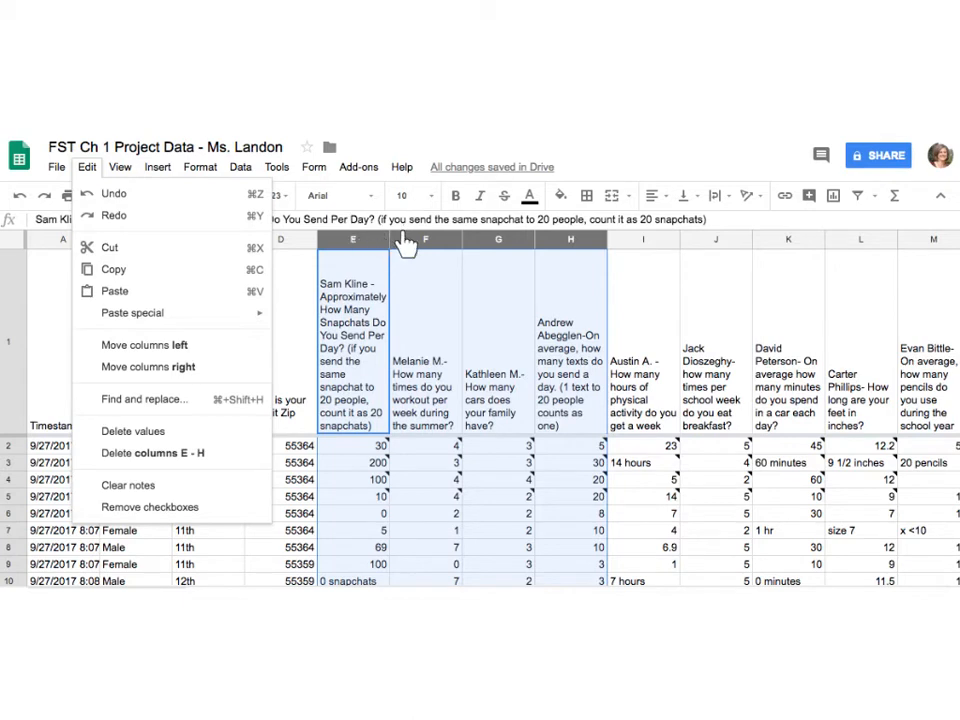
pyautogui.moveTo(90, 156)
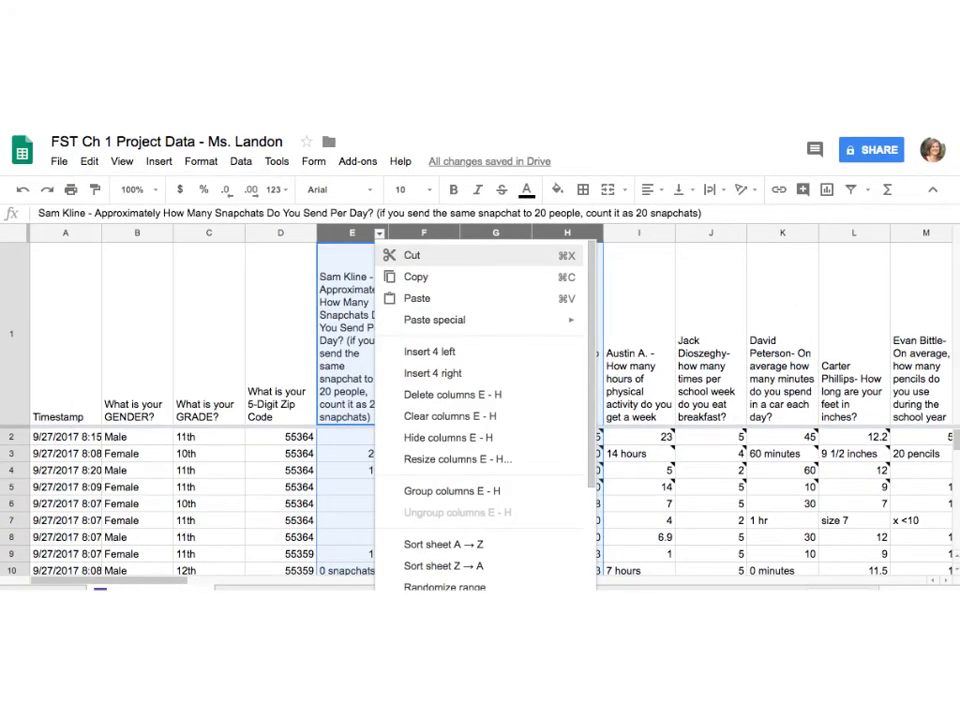
pyautogui.moveTo(592, 244)
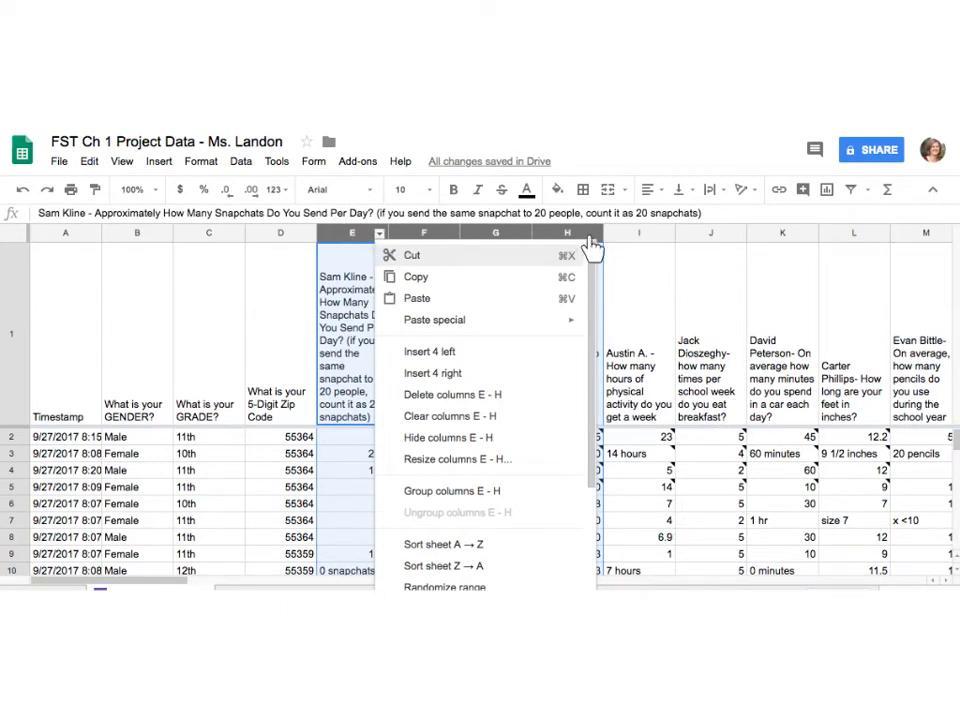
pyautogui.moveTo(470, 370)
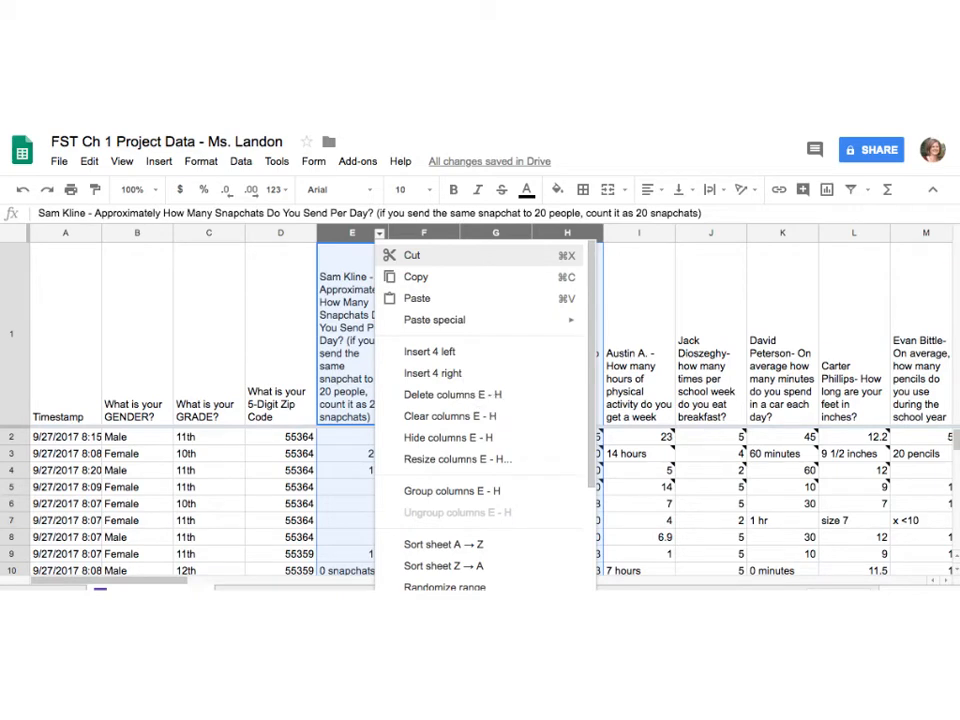
pyautogui.moveTo(576, 244)
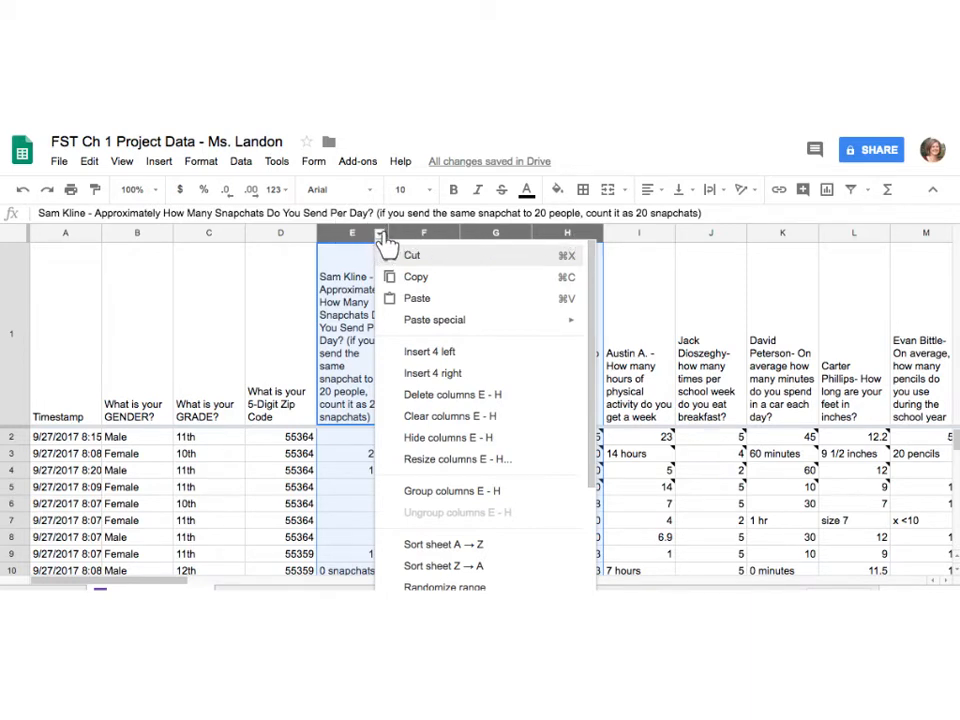
pyautogui.moveTo(416, 458)
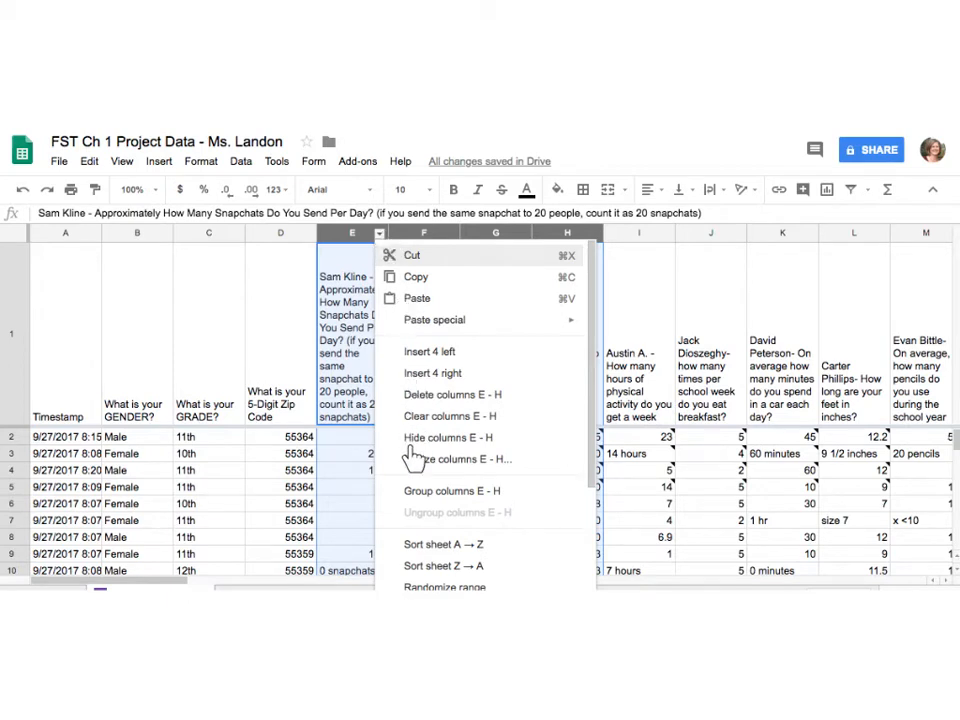
pyautogui.moveTo(428, 398)
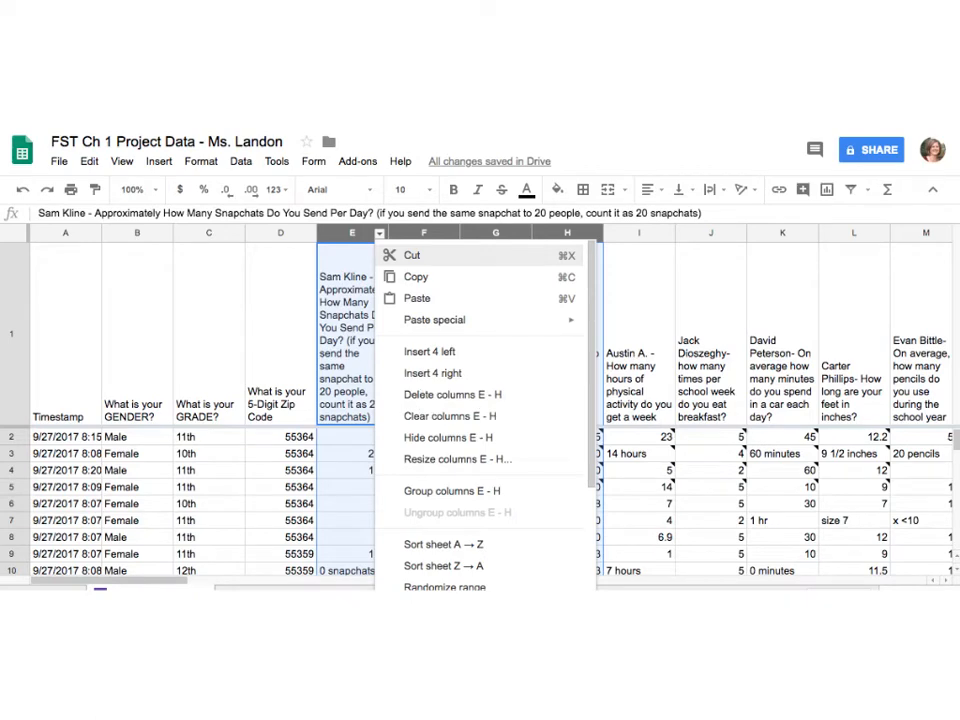
pyautogui.moveTo(490, 448)
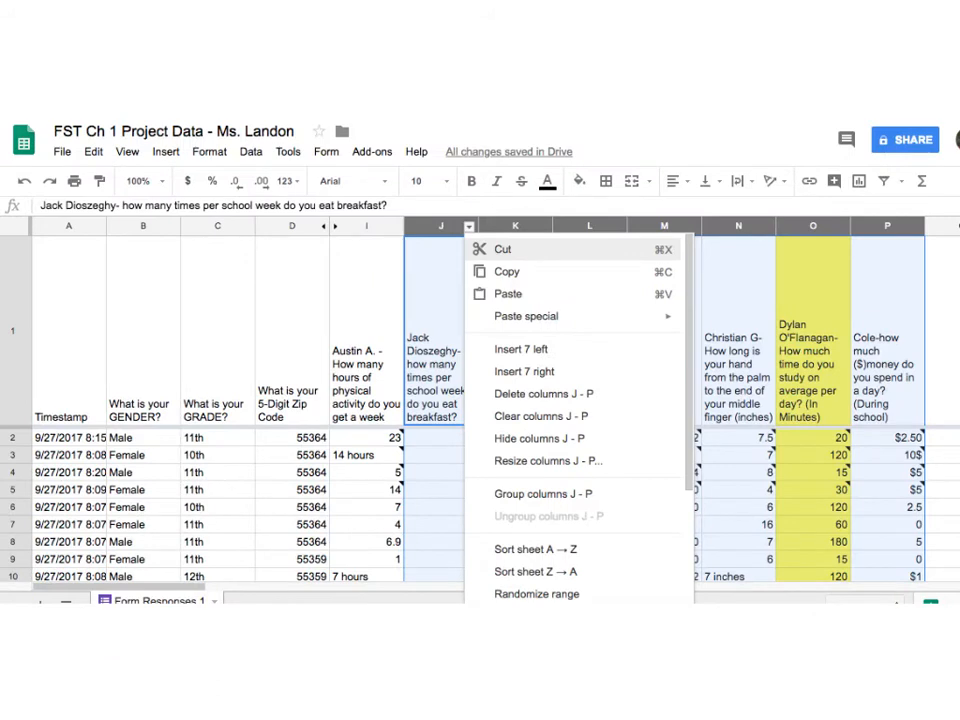
pyautogui.moveTo(356, 560)
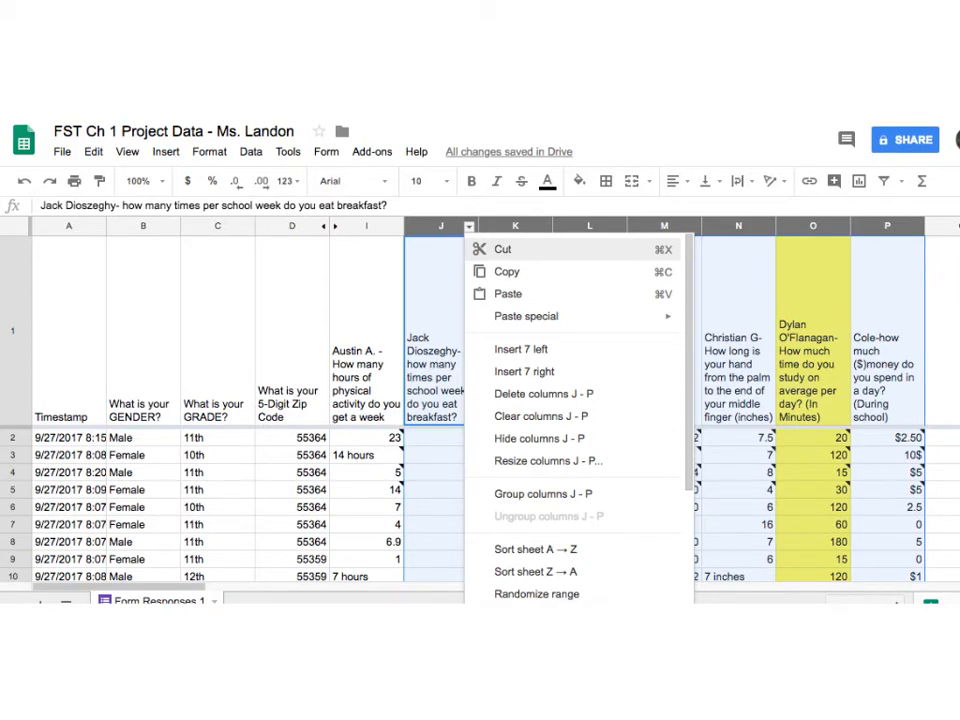
pyautogui.moveTo(376, 330)
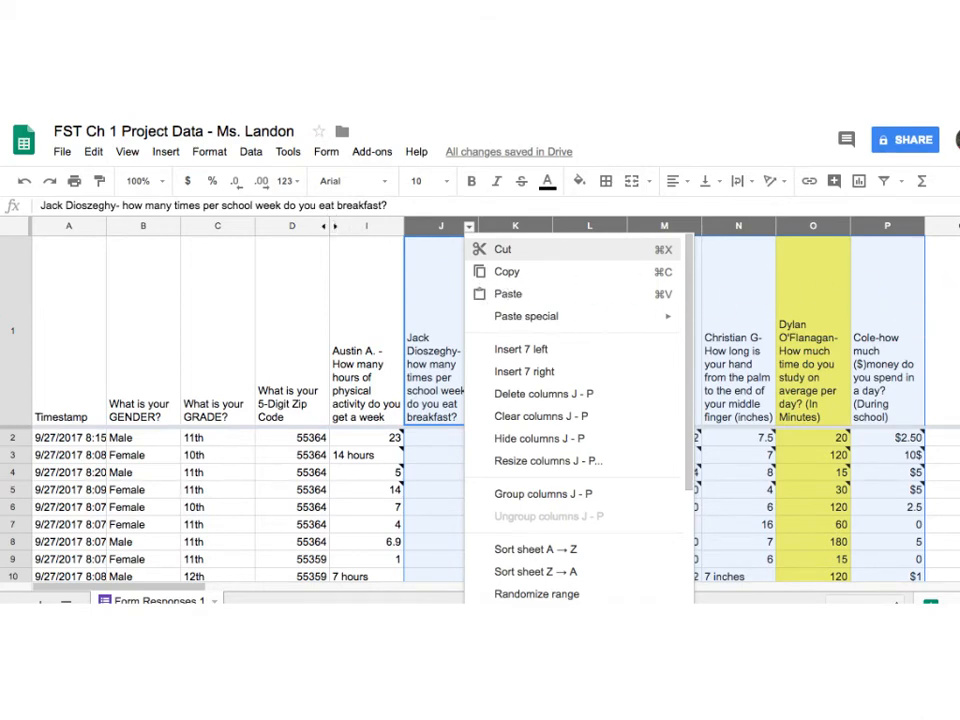
pyautogui.moveTo(436, 244)
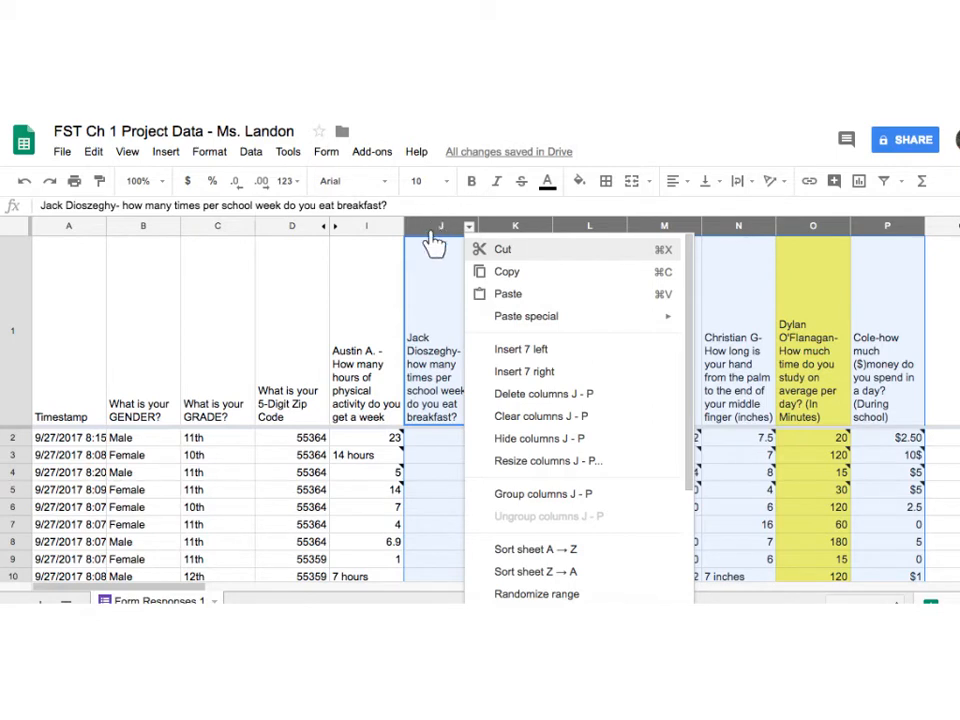
pyautogui.moveTo(956, 236)
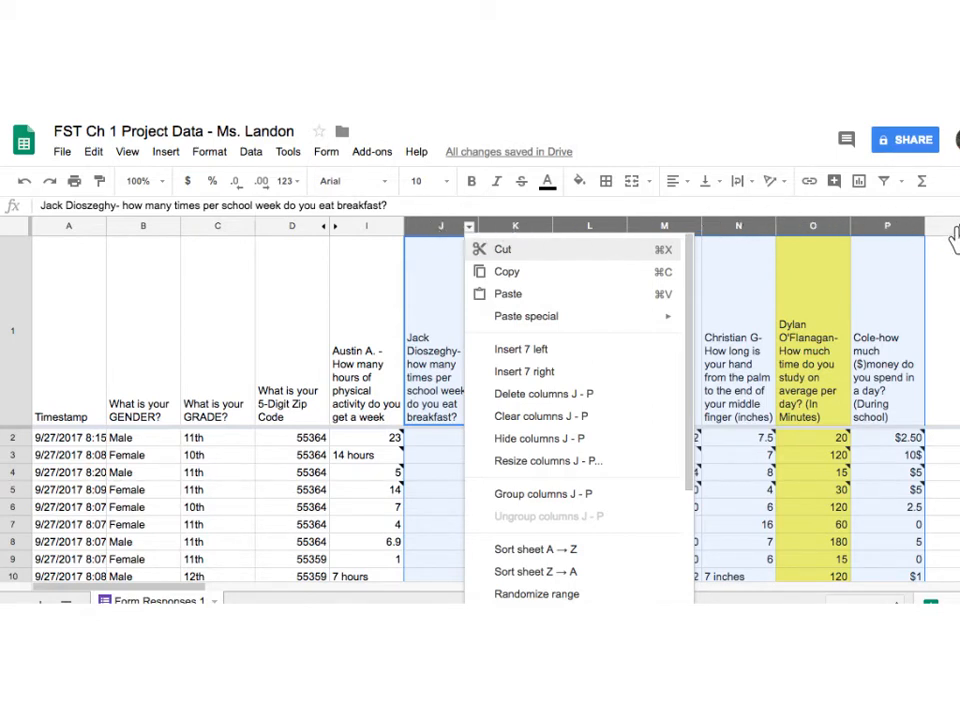
pyautogui.moveTo(952, 240)
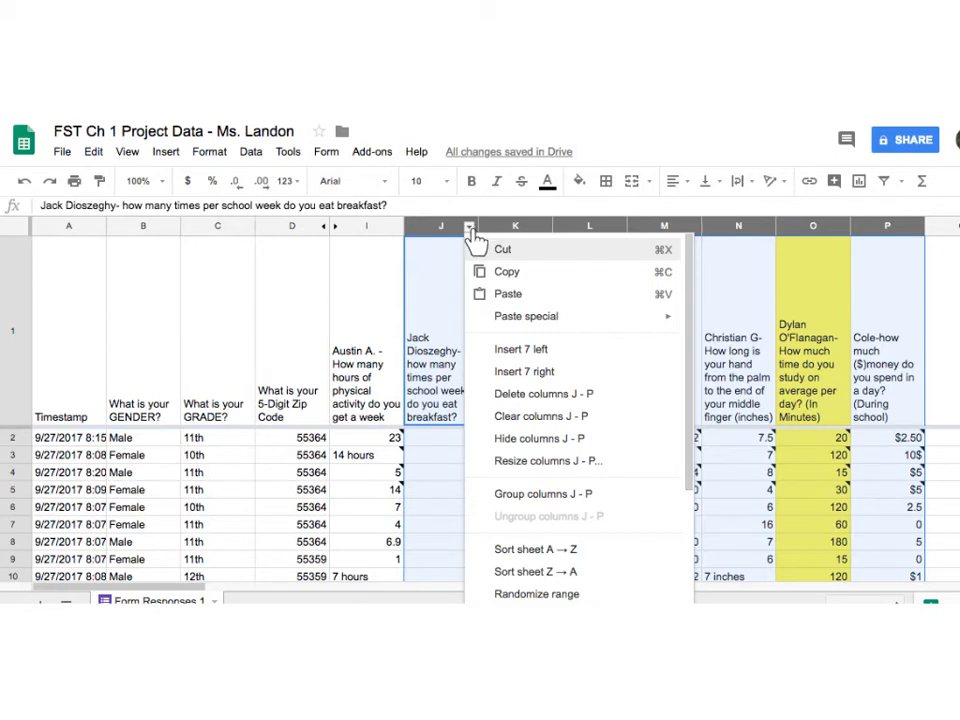
pyautogui.moveTo(580, 392)
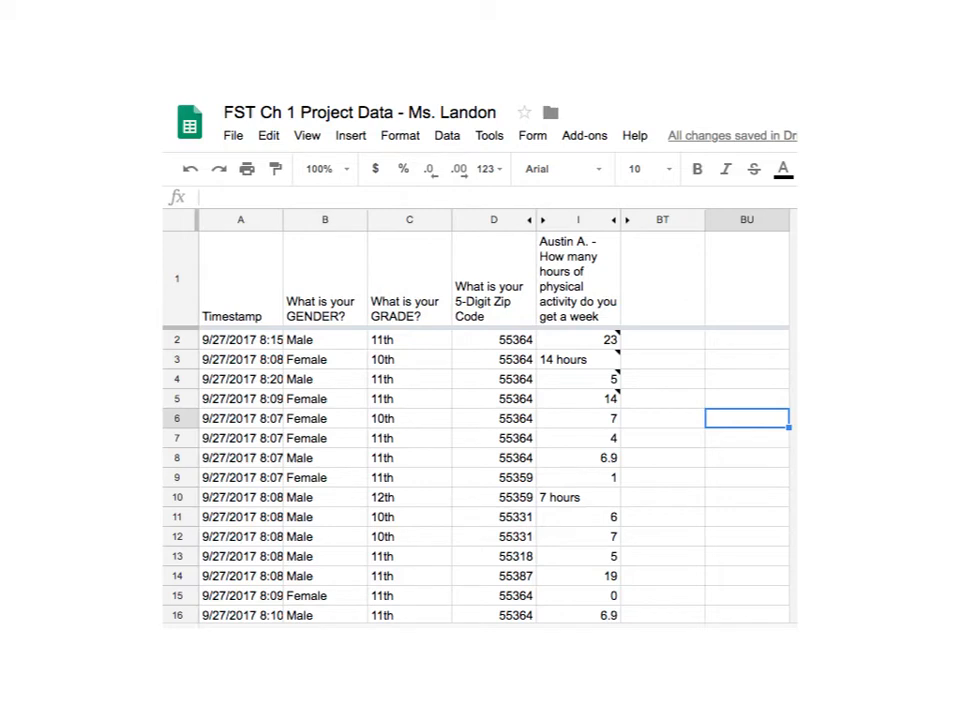
pyautogui.moveTo(592, 376)
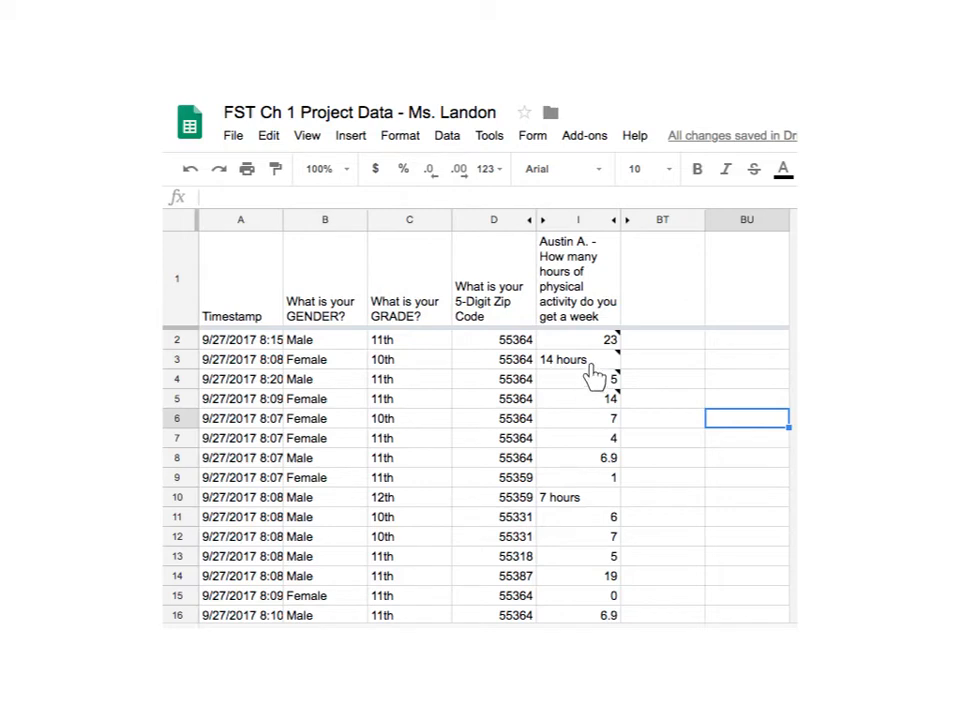
pyautogui.moveTo(552, 368)
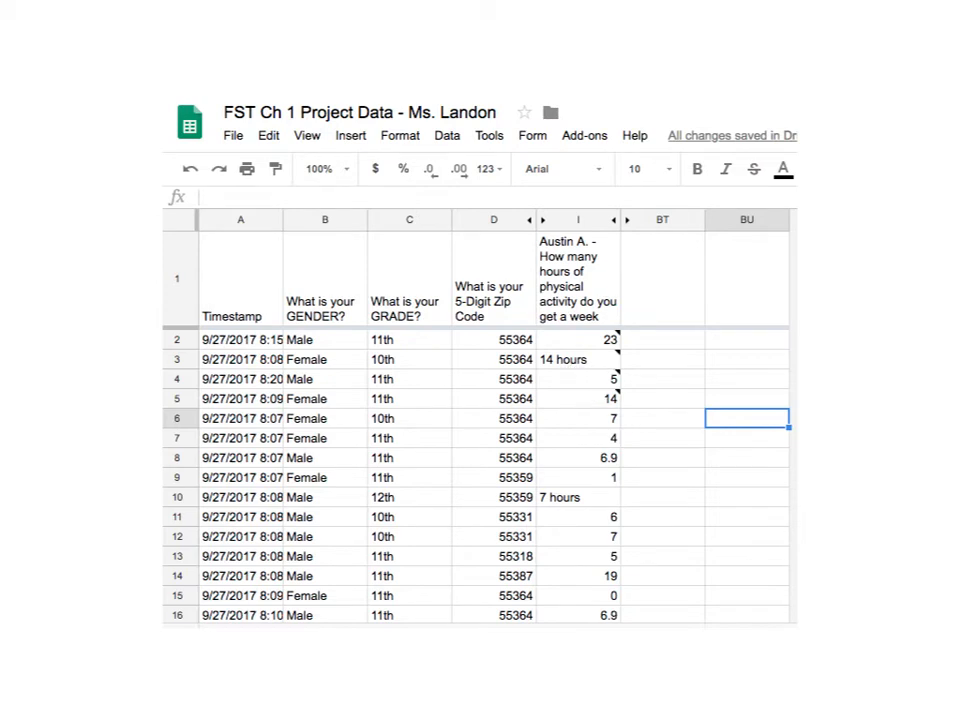
pyautogui.moveTo(578, 366)
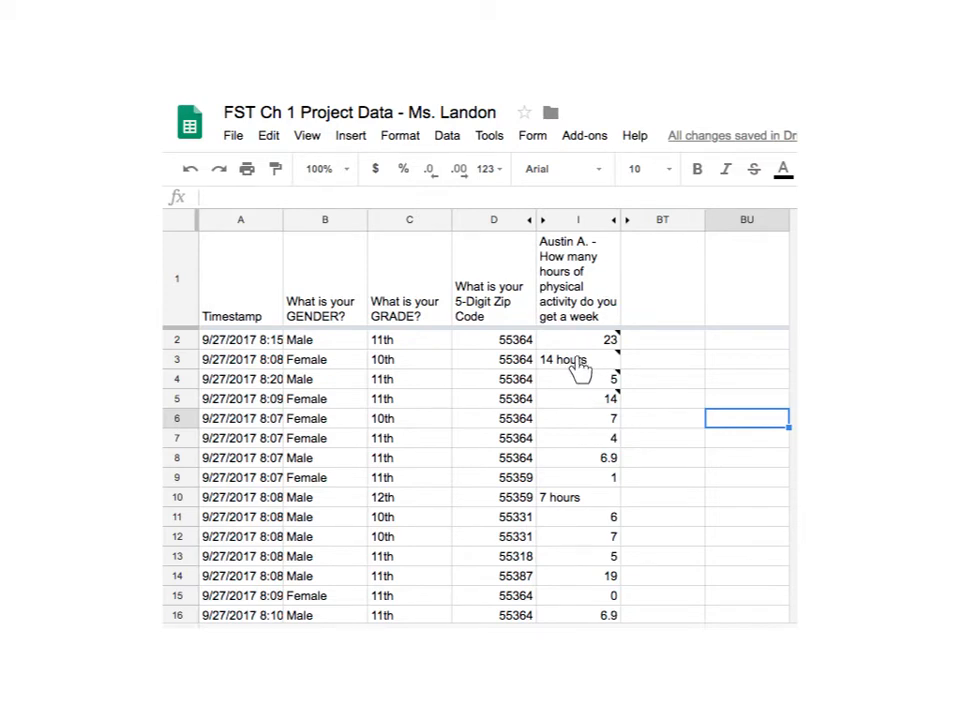
pyautogui.moveTo(544, 364)
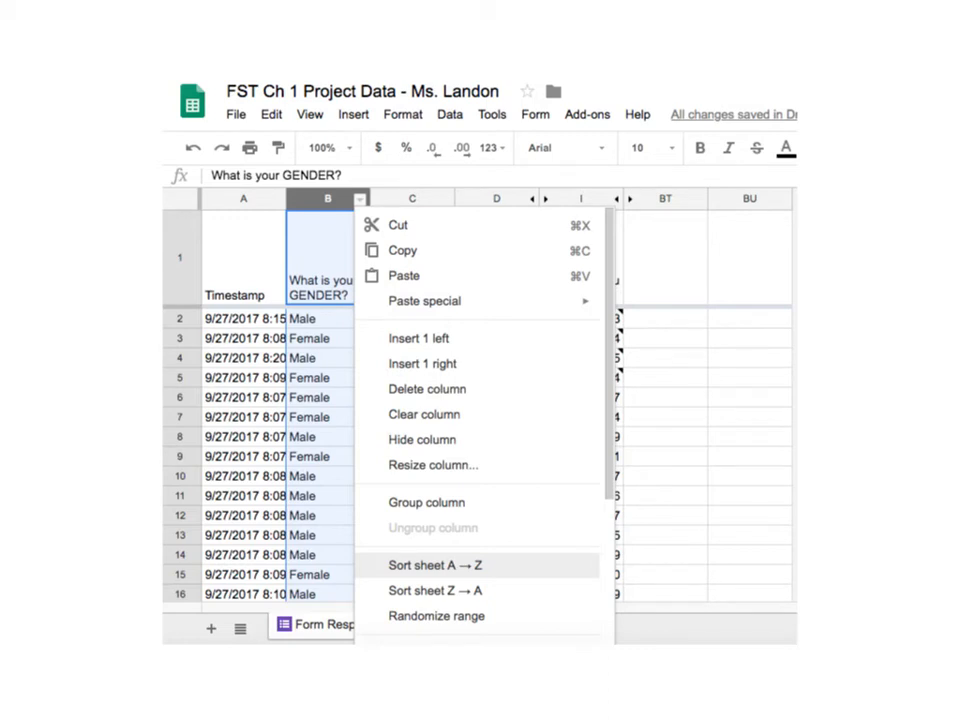
pyautogui.moveTo(322, 446)
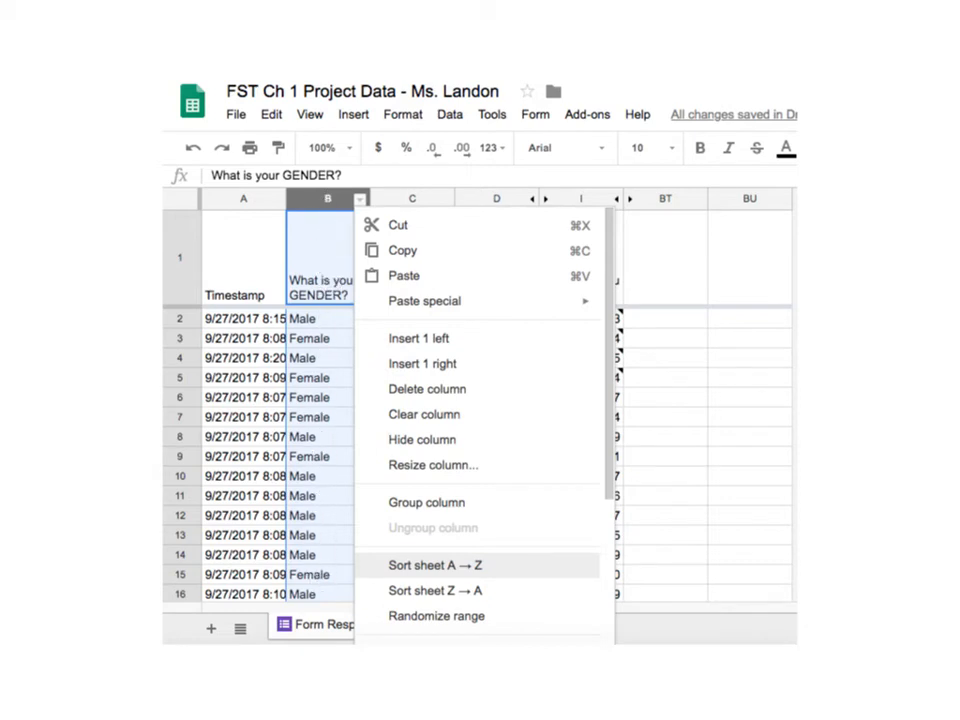
pyautogui.moveTo(320, 564)
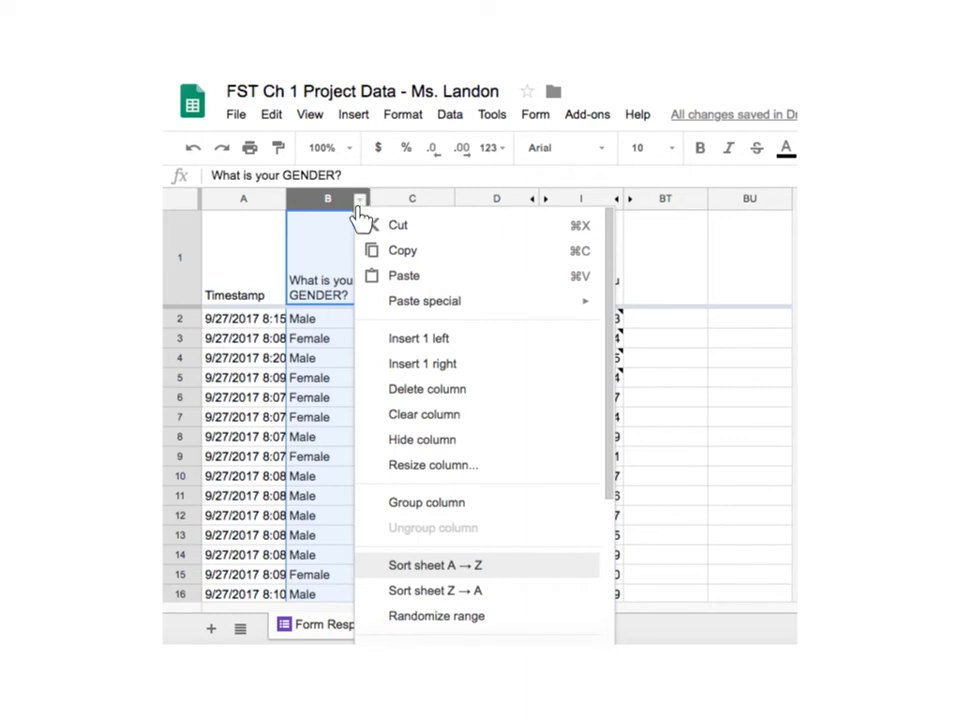
pyautogui.moveTo(456, 570)
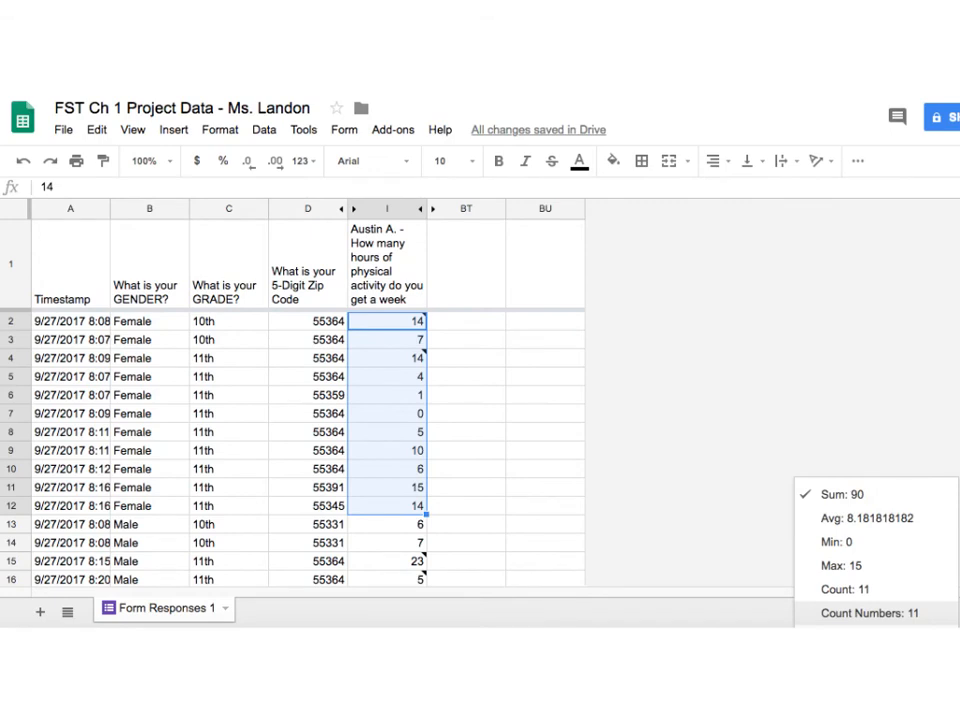
pyautogui.moveTo(132, 340)
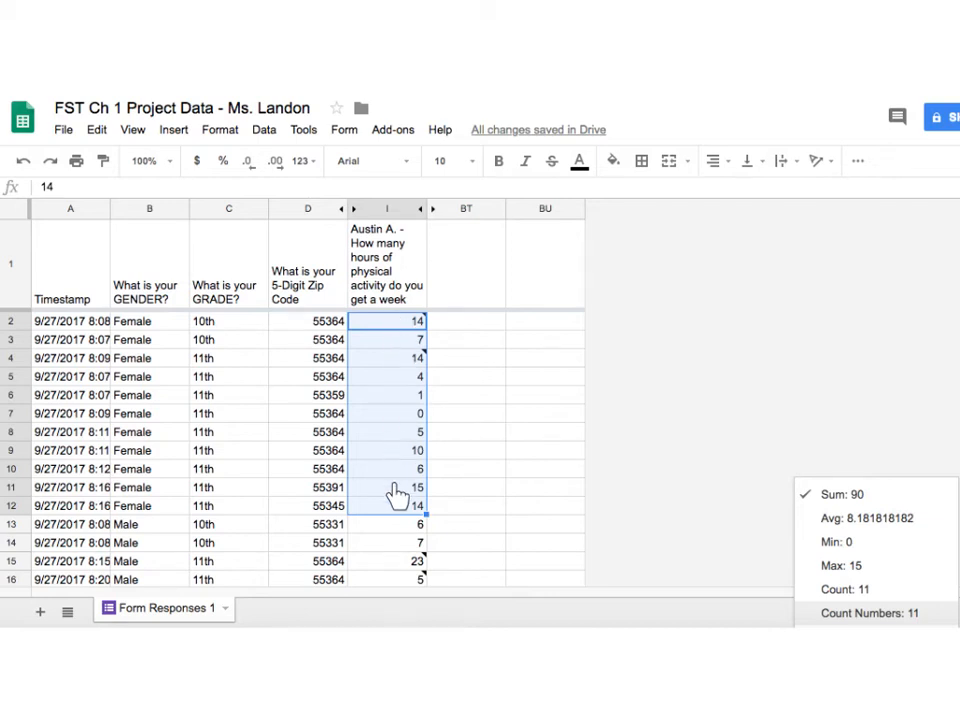
pyautogui.moveTo(396, 500)
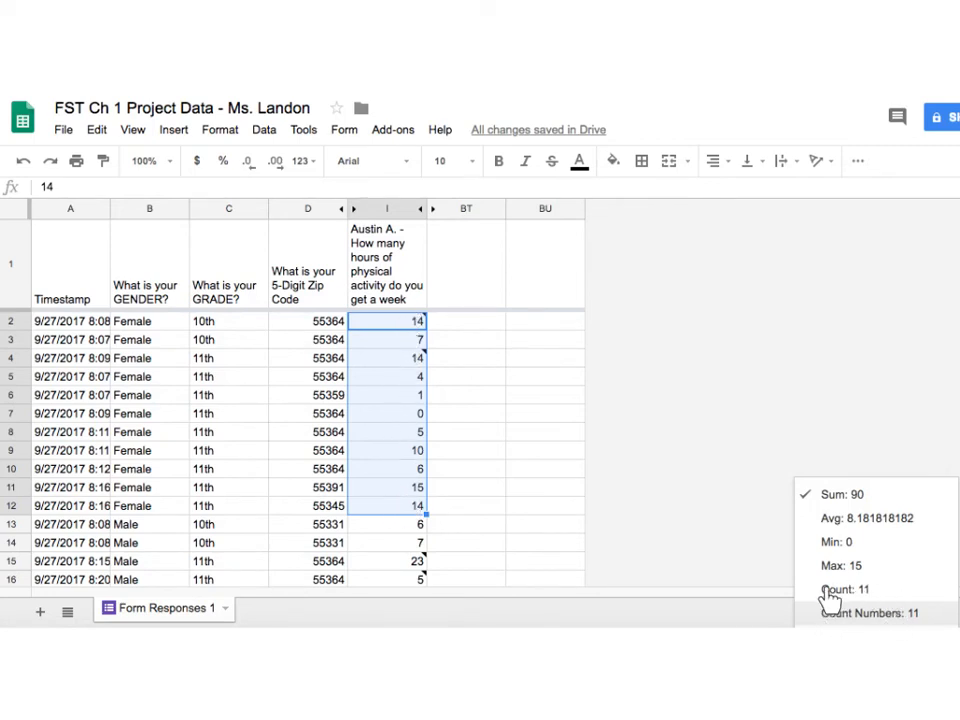
pyautogui.moveTo(826, 620)
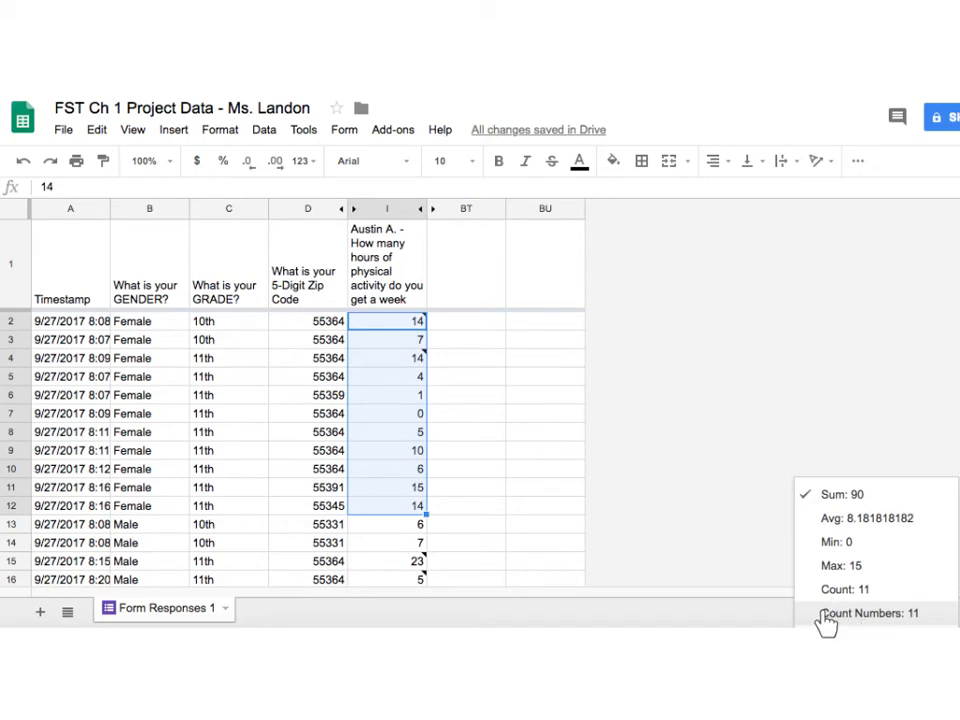
pyautogui.moveTo(804, 524)
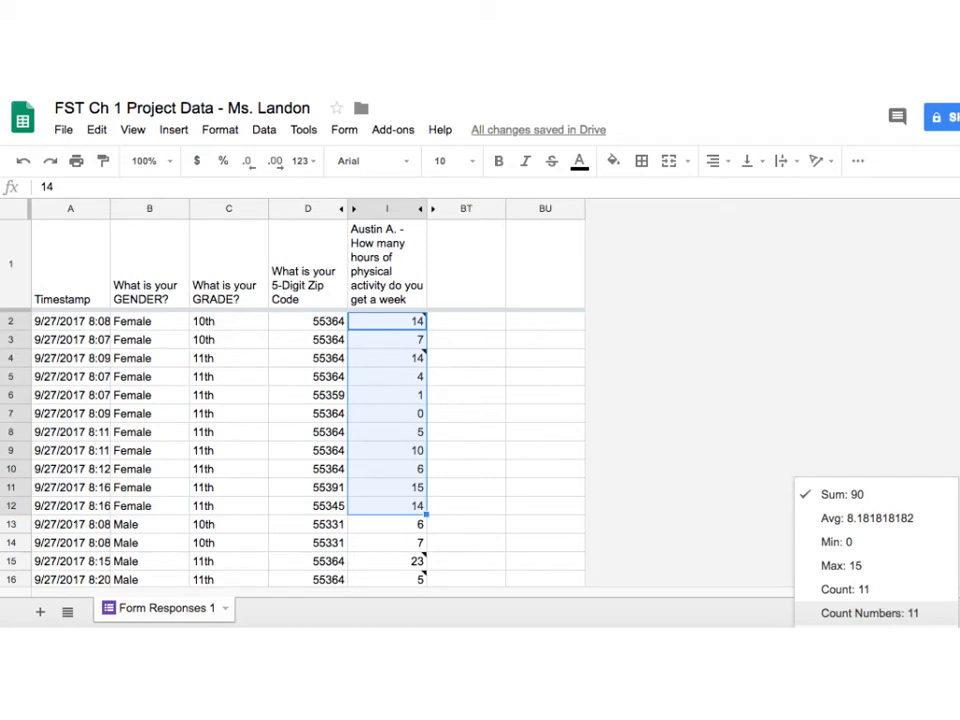
pyautogui.moveTo(862, 508)
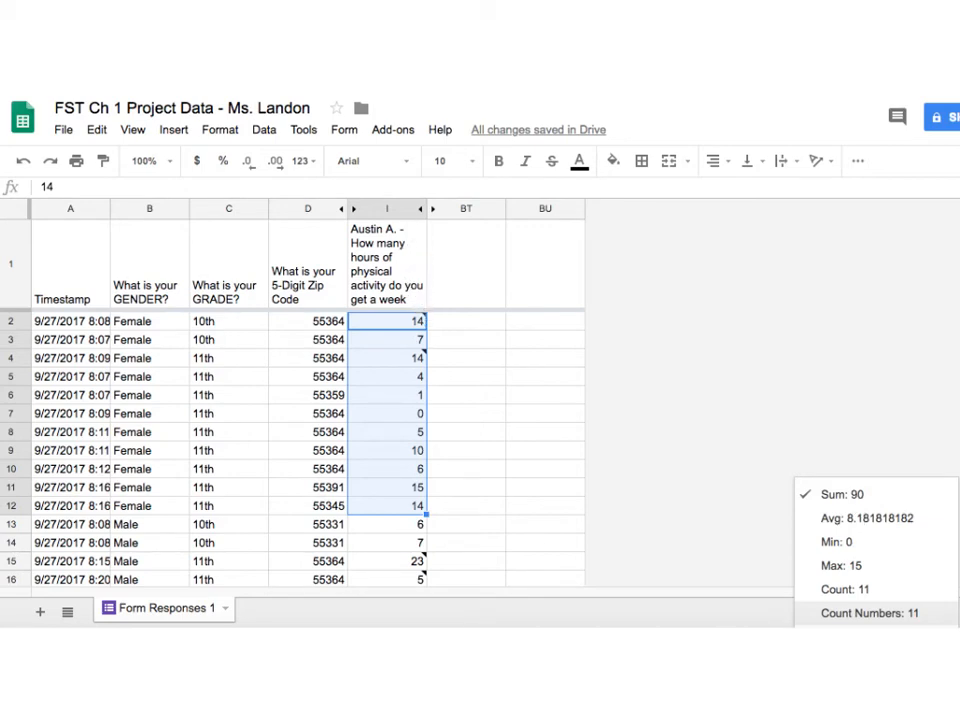
pyautogui.moveTo(870, 496)
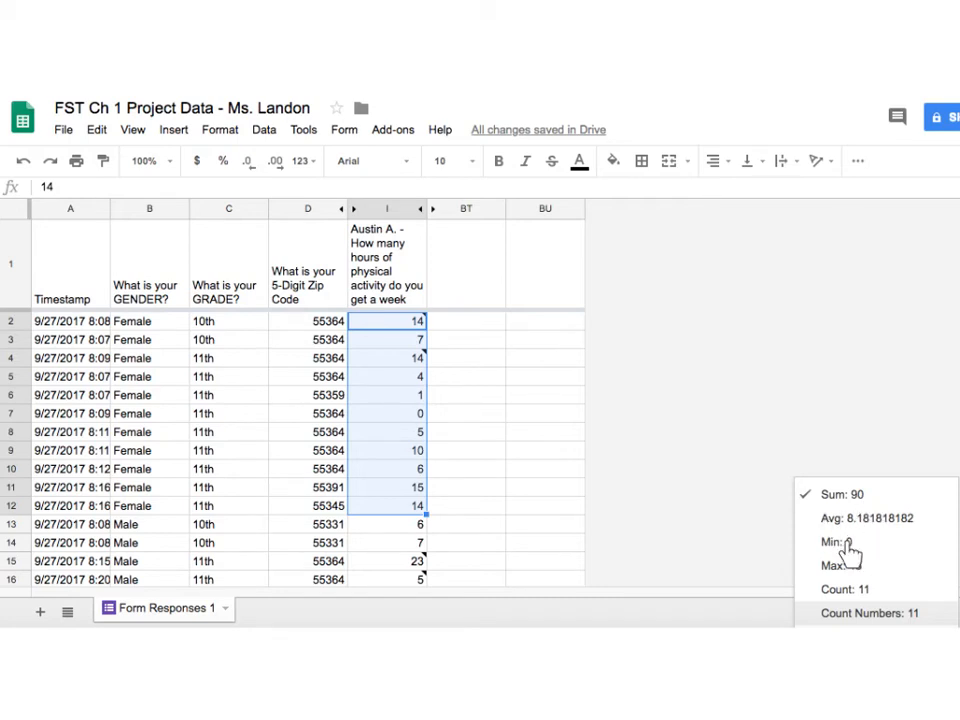
pyautogui.moveTo(856, 600)
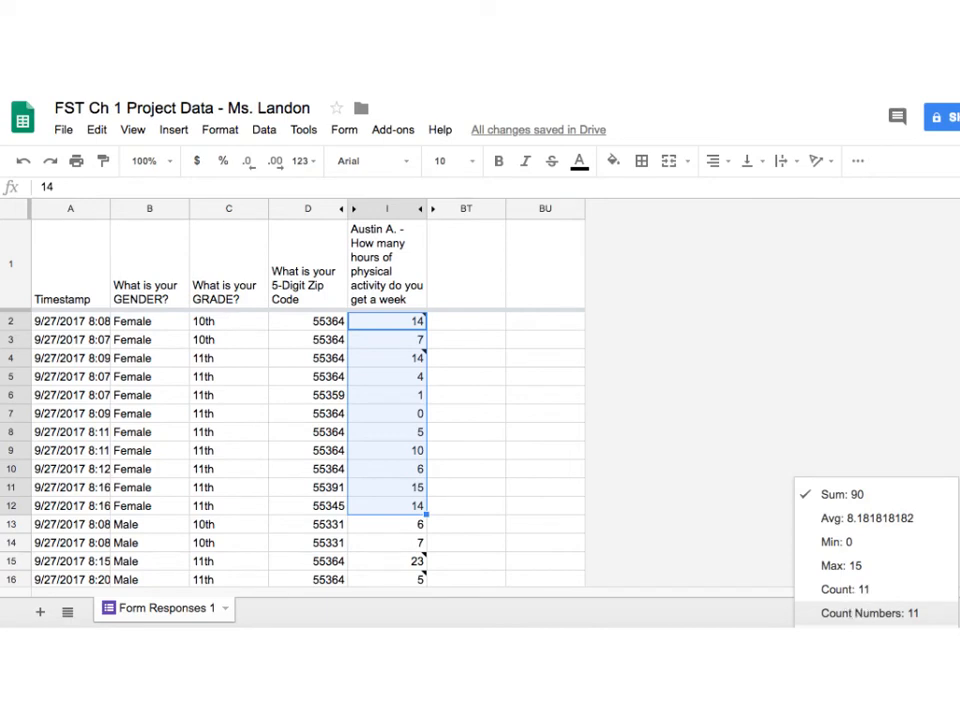
pyautogui.moveTo(158, 512)
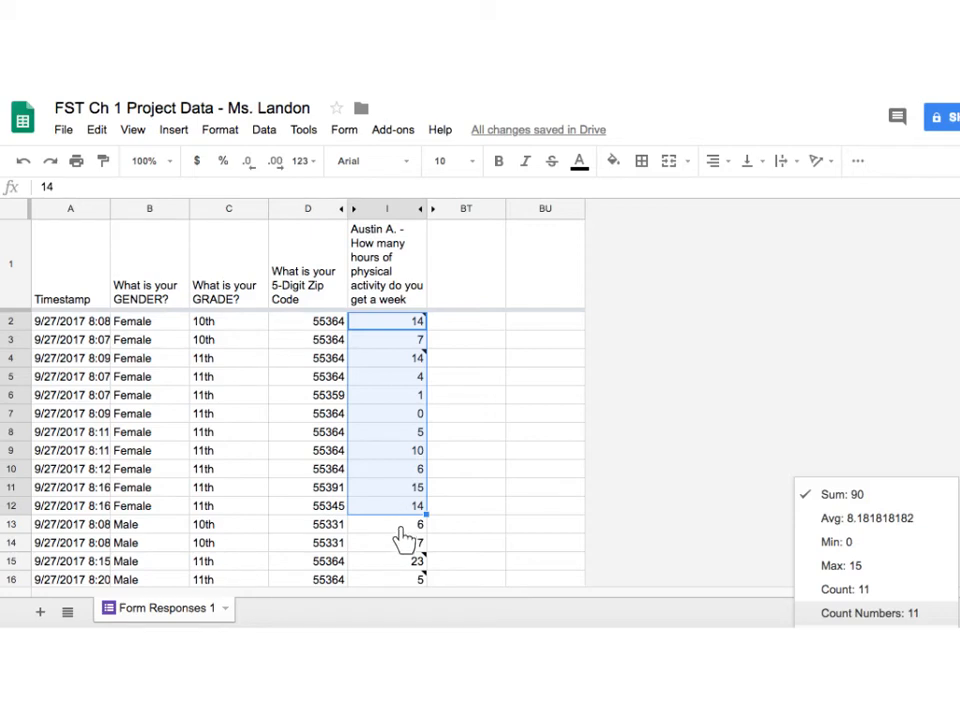
pyautogui.moveTo(402, 540)
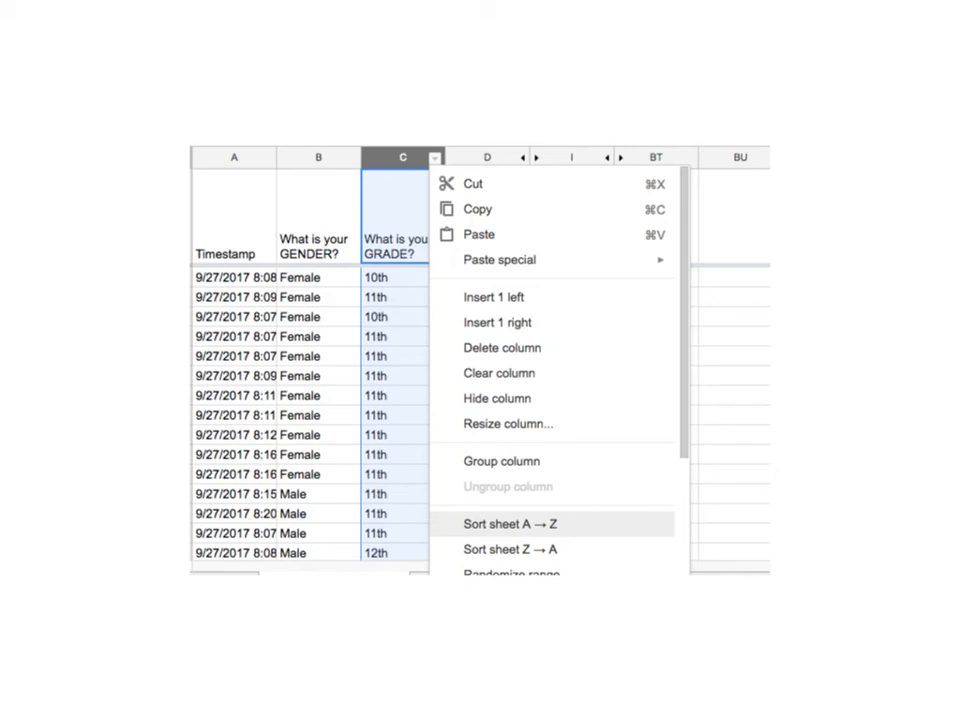
pyautogui.moveTo(388, 340)
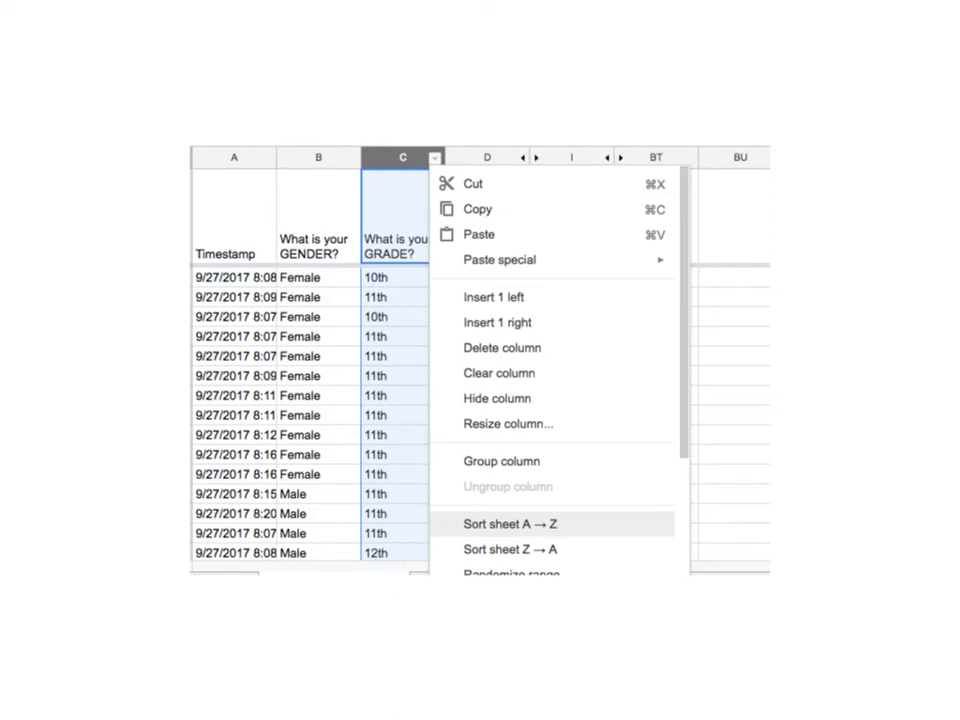
pyautogui.moveTo(504, 524)
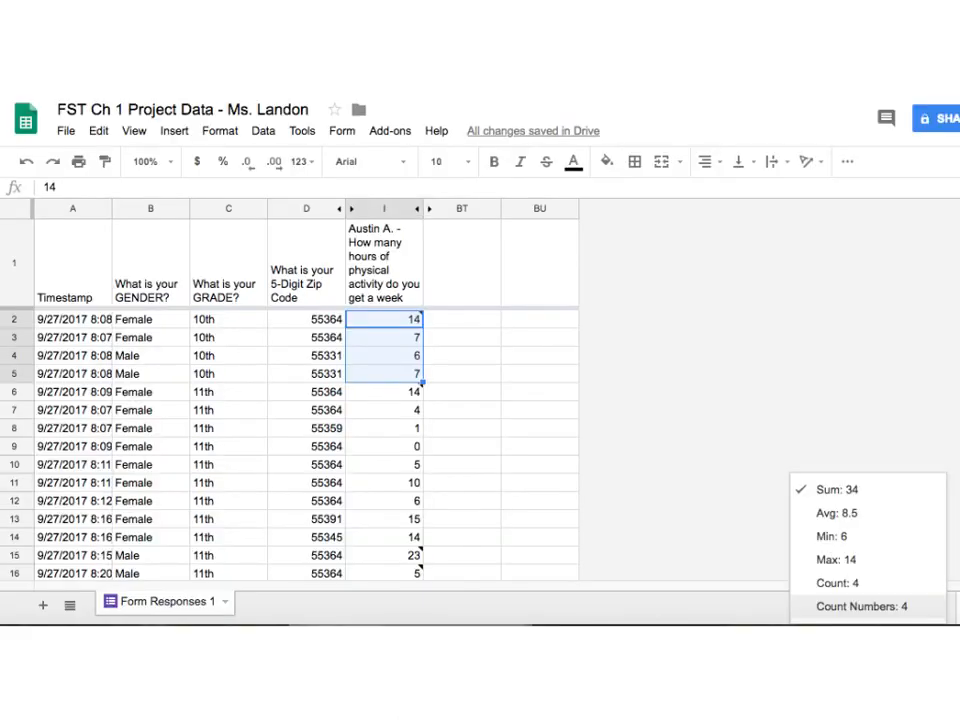
pyautogui.moveTo(264, 366)
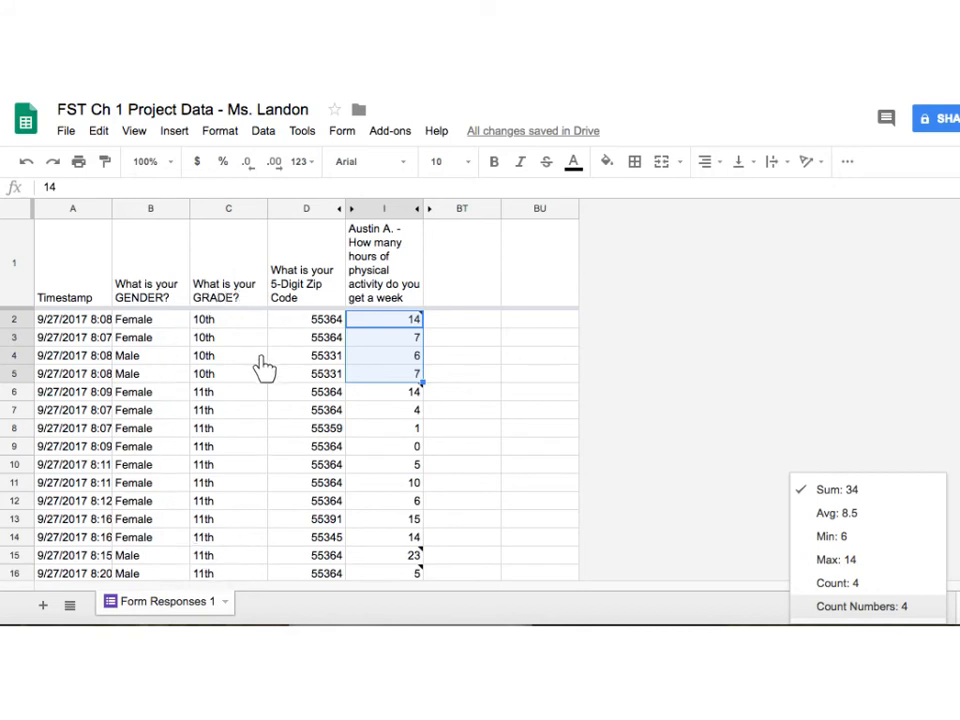
pyautogui.moveTo(236, 404)
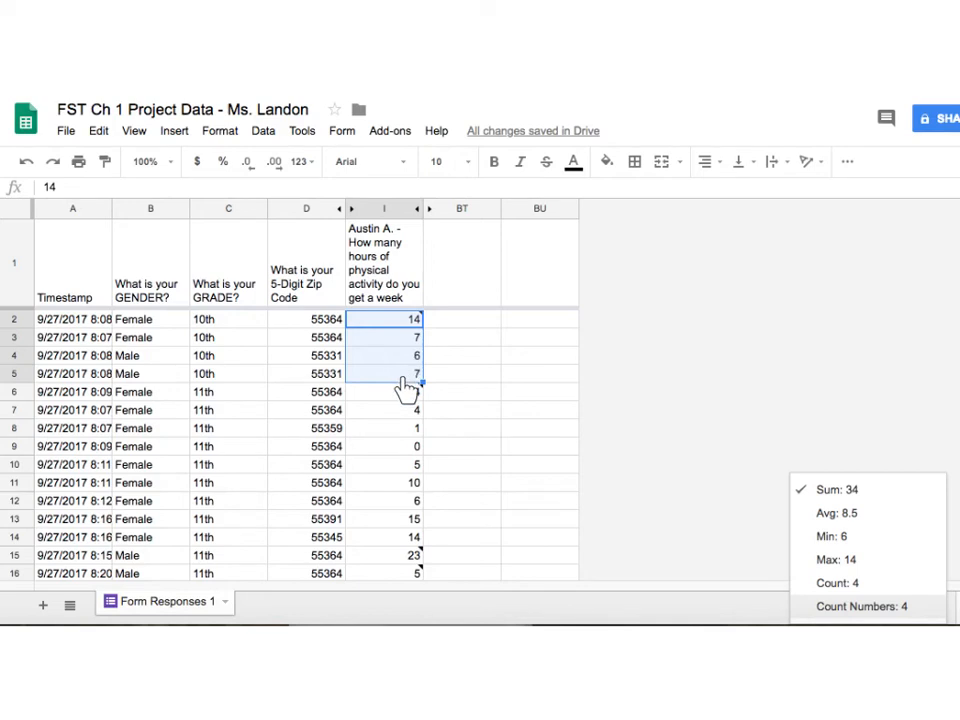
pyautogui.moveTo(816, 608)
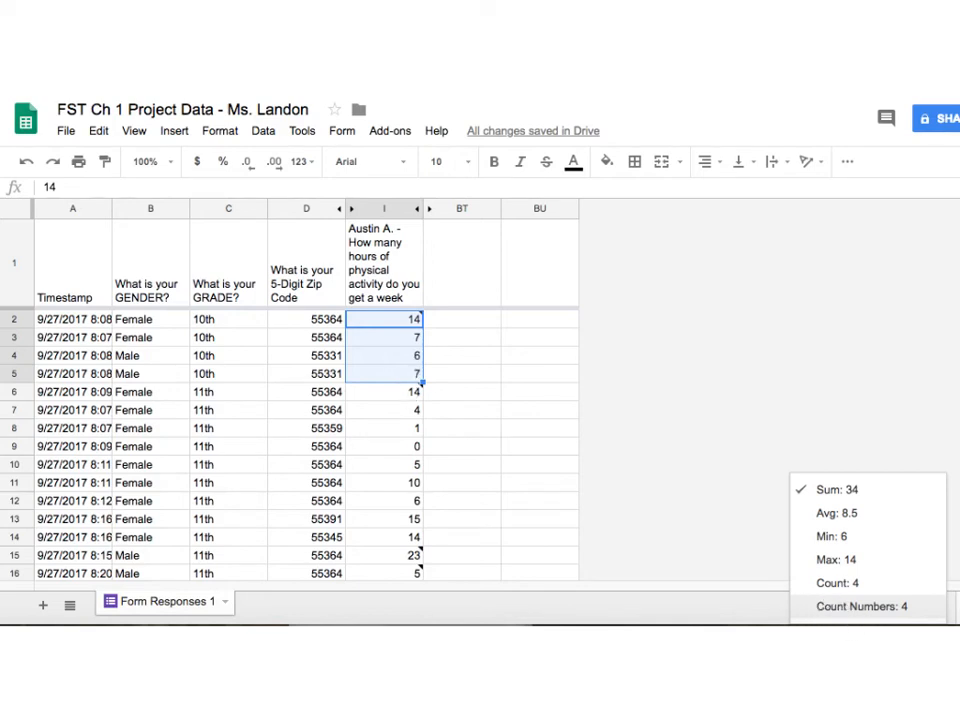
pyautogui.moveTo(864, 528)
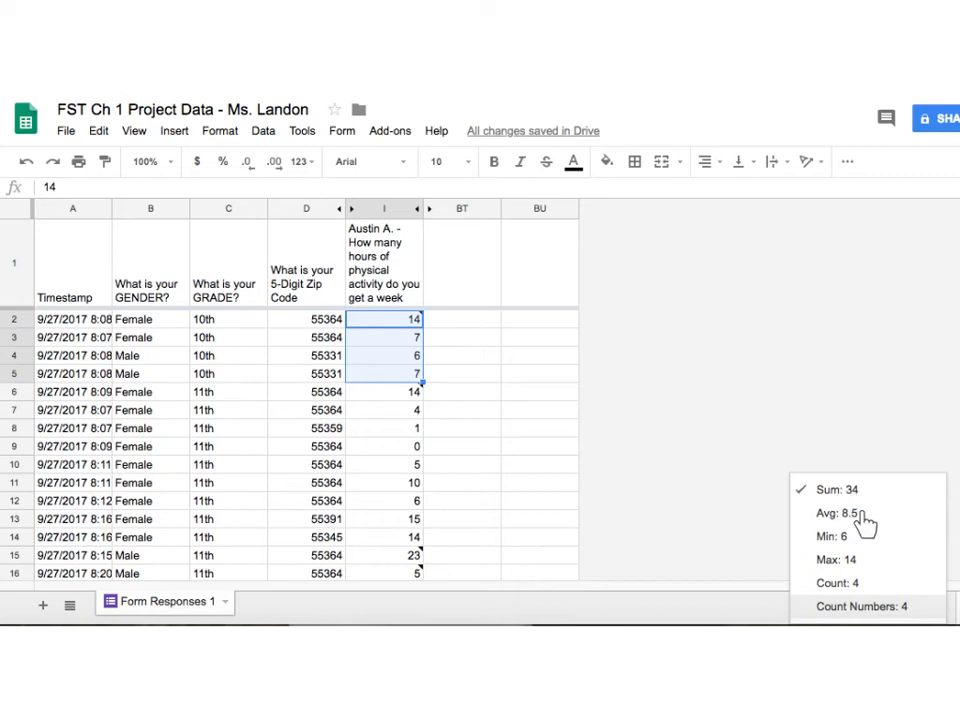
pyautogui.moveTo(828, 600)
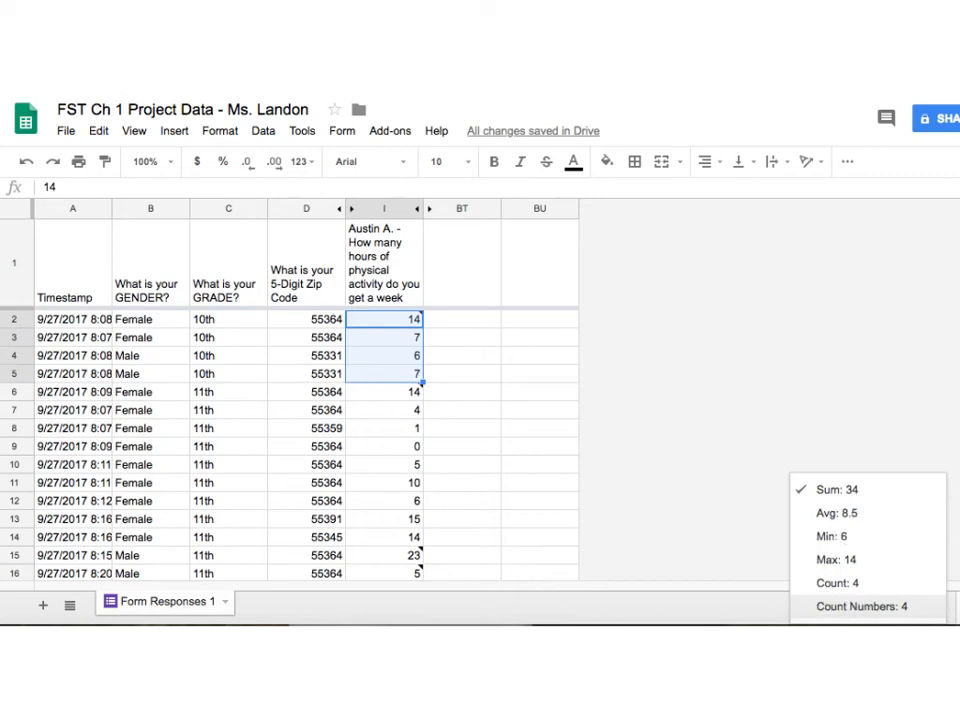
pyautogui.moveTo(258, 400)
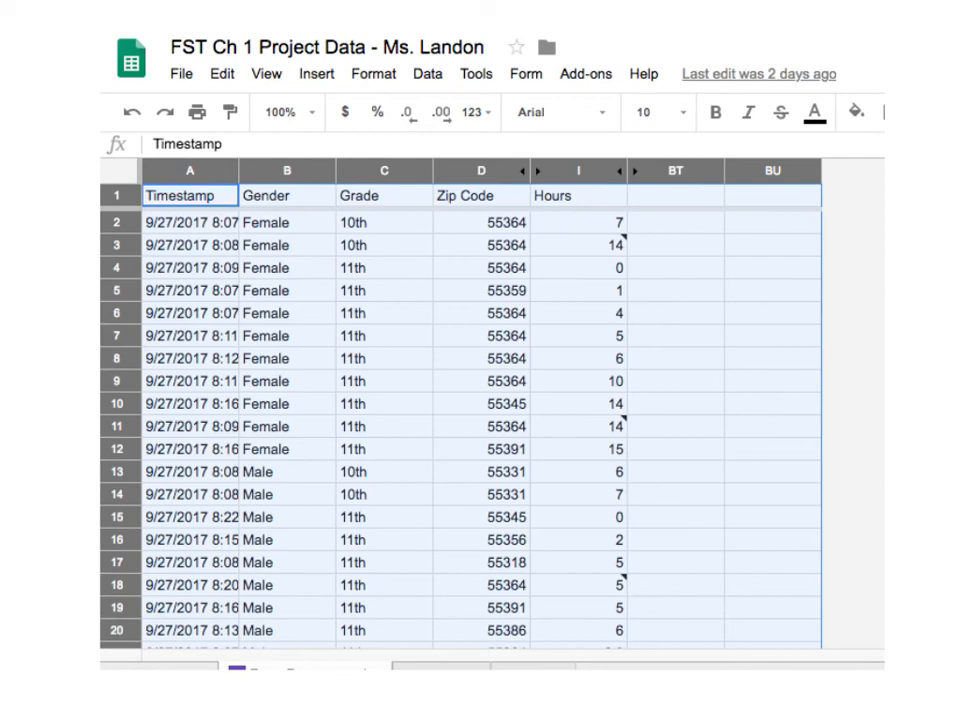
pyautogui.moveTo(288, 204)
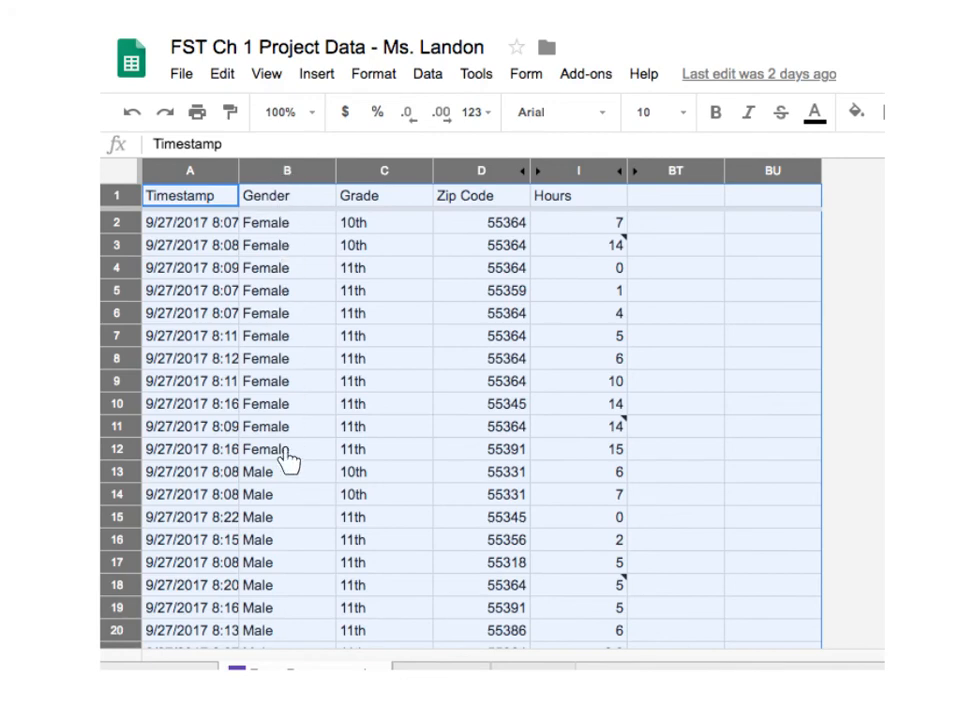
pyautogui.moveTo(598, 396)
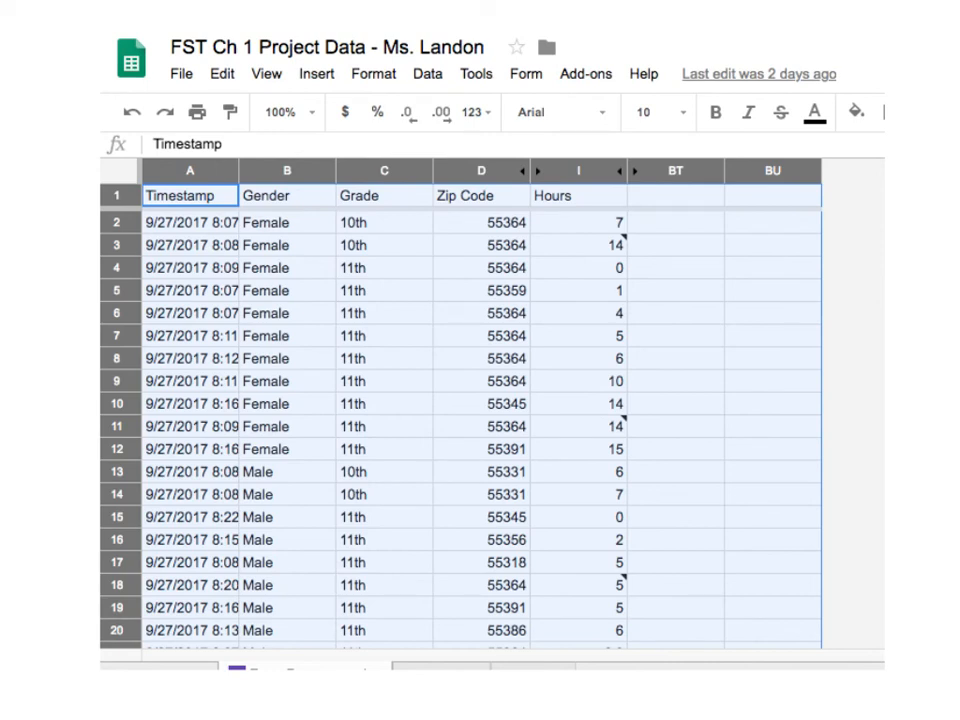
pyautogui.moveTo(120, 176)
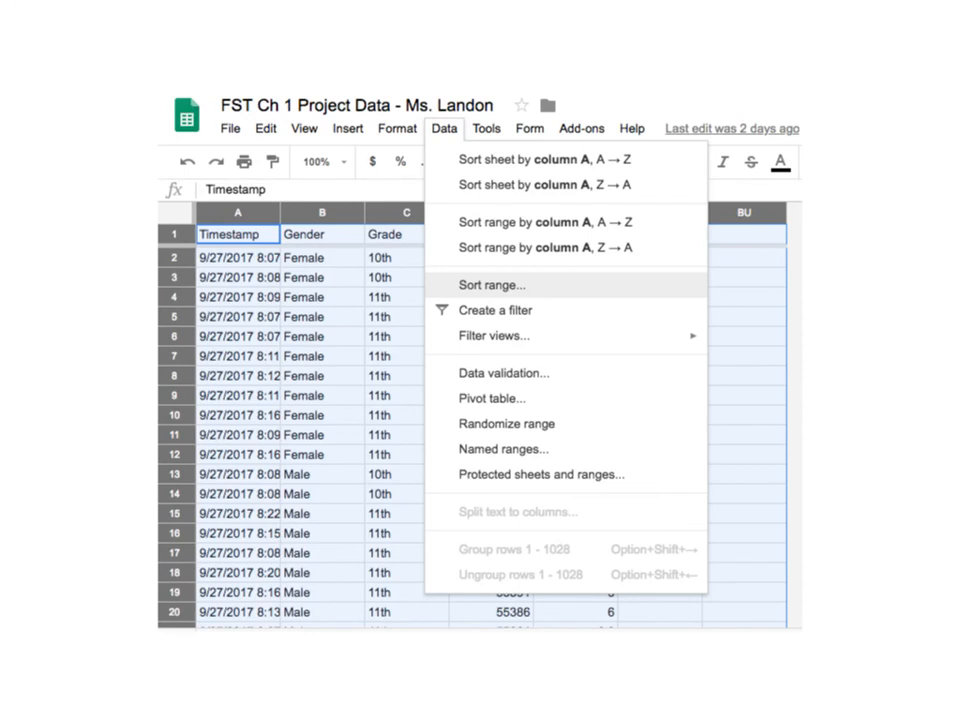
pyautogui.moveTo(440, 140)
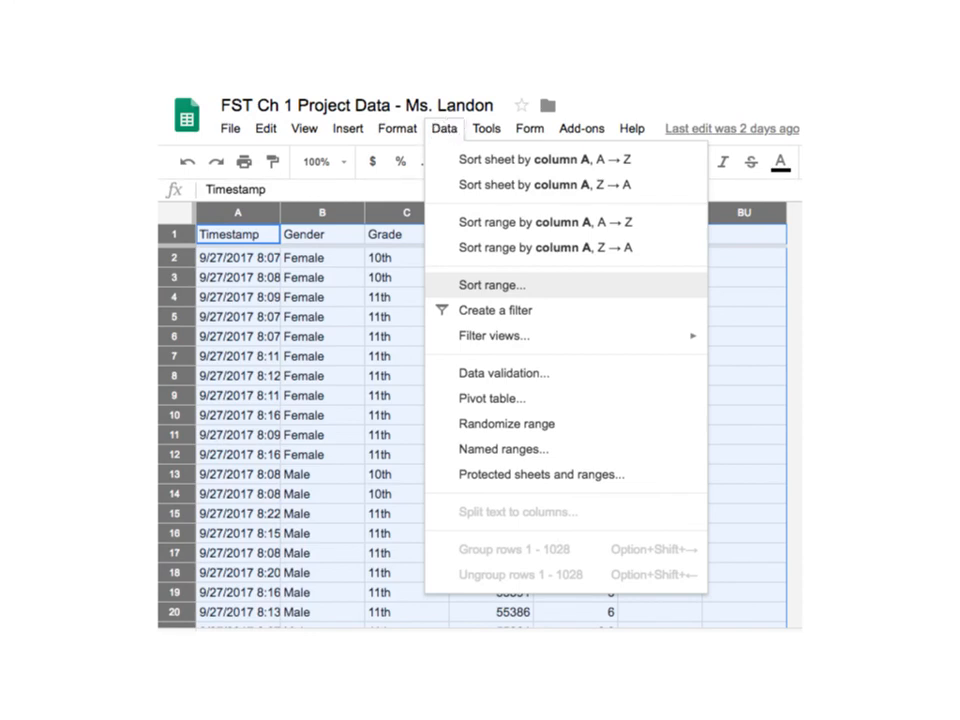
pyautogui.moveTo(470, 232)
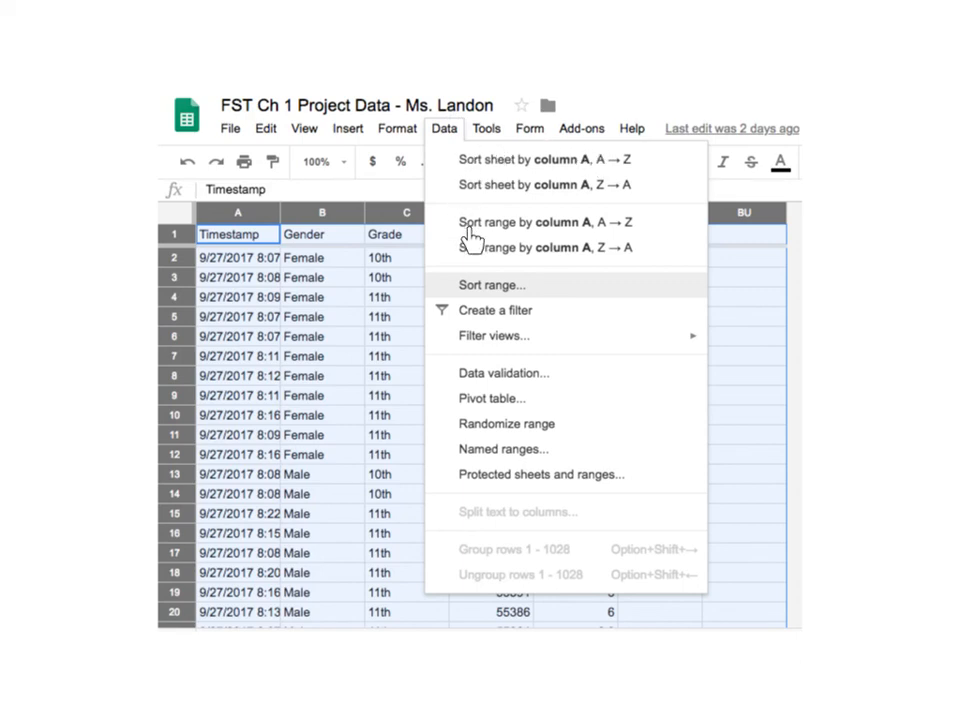
pyautogui.moveTo(464, 192)
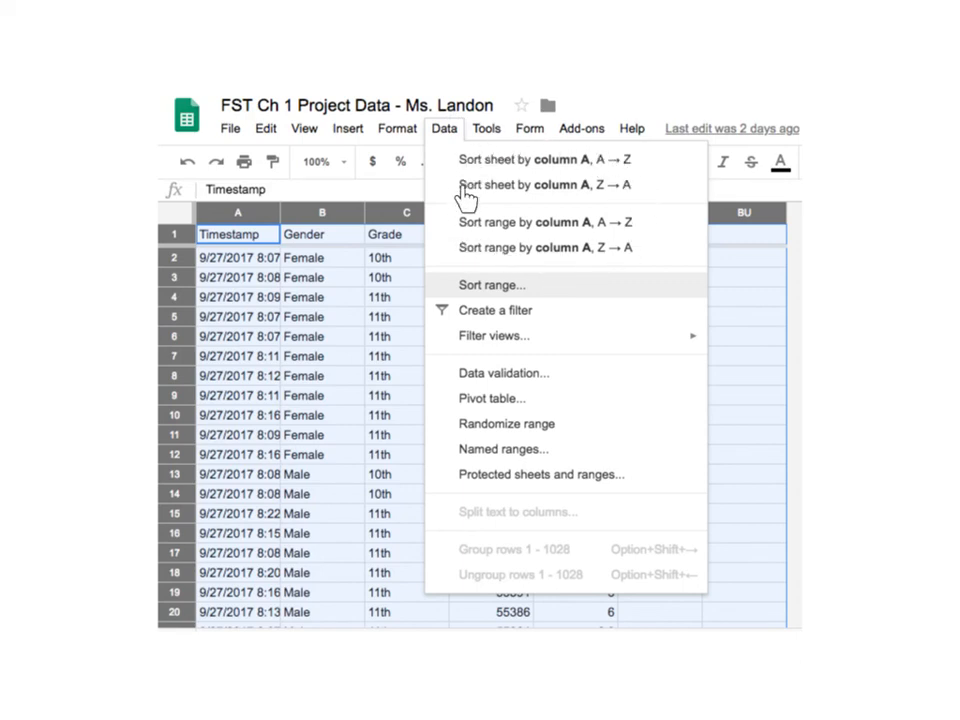
pyautogui.moveTo(496, 190)
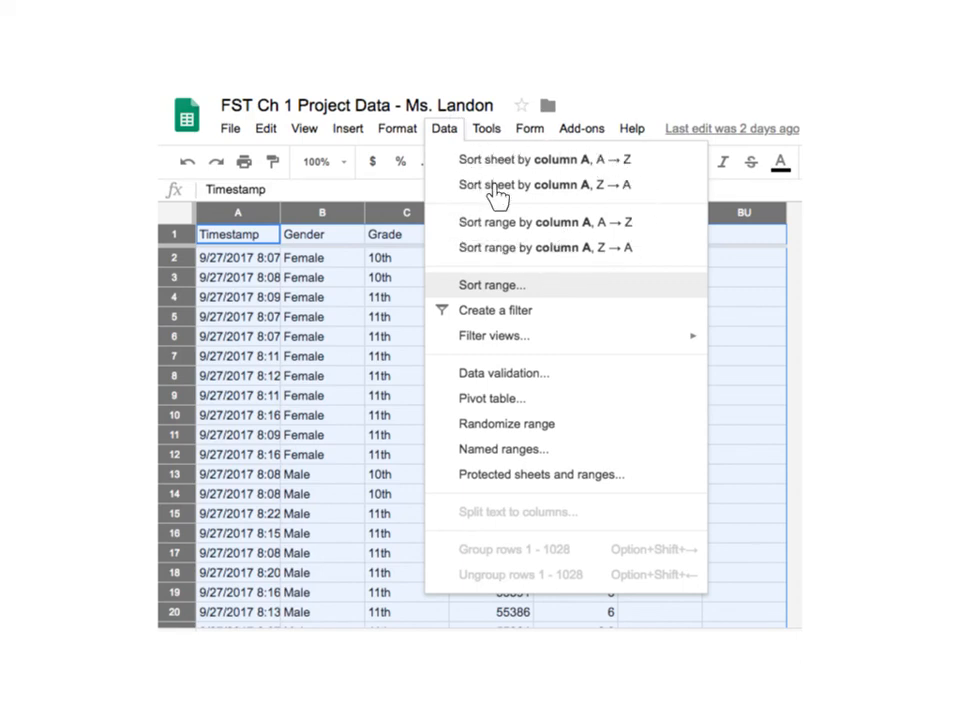
pyautogui.moveTo(620, 160)
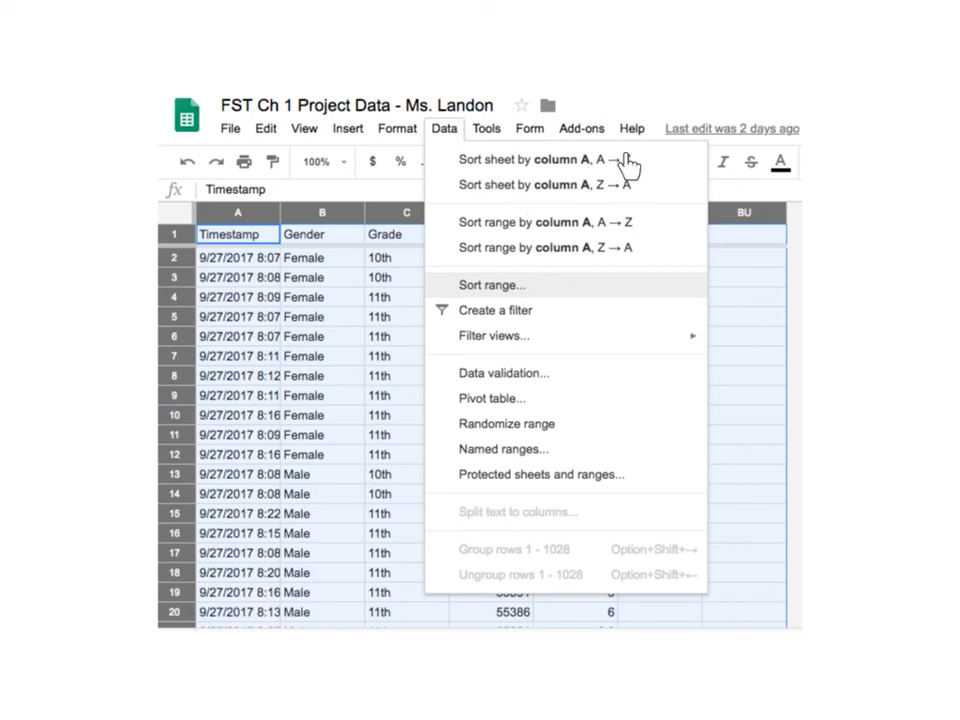
pyautogui.moveTo(616, 196)
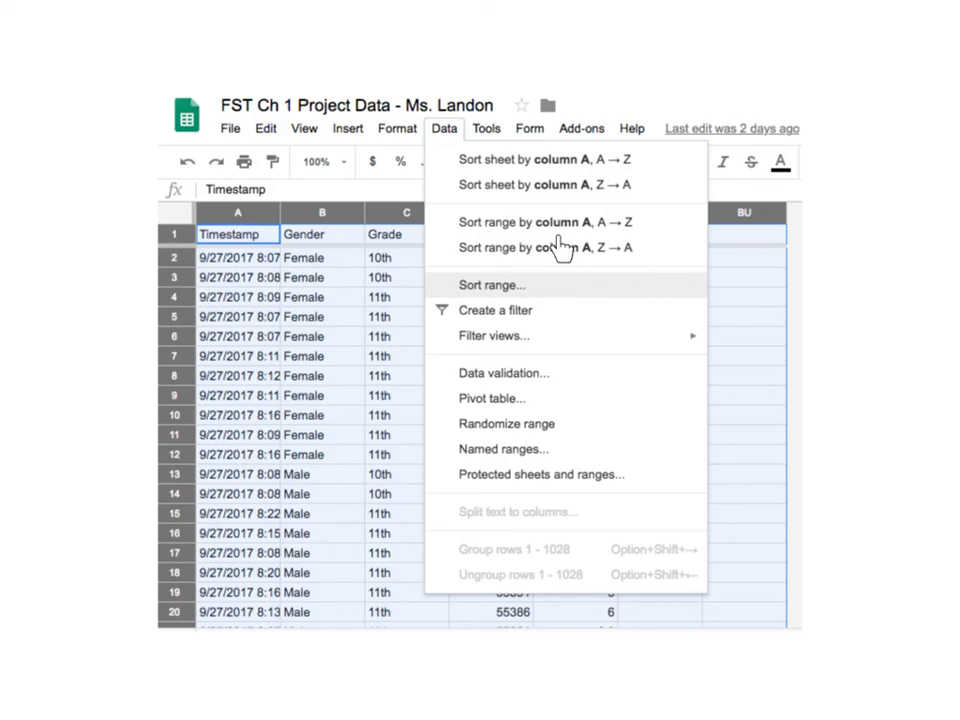
pyautogui.moveTo(600, 236)
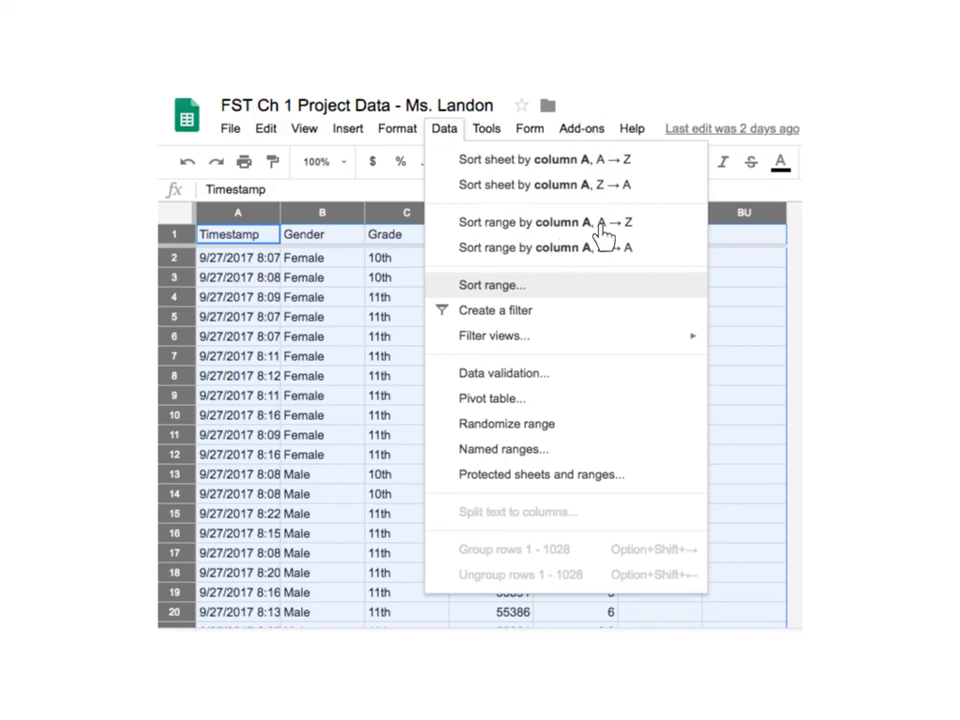
pyautogui.moveTo(596, 240)
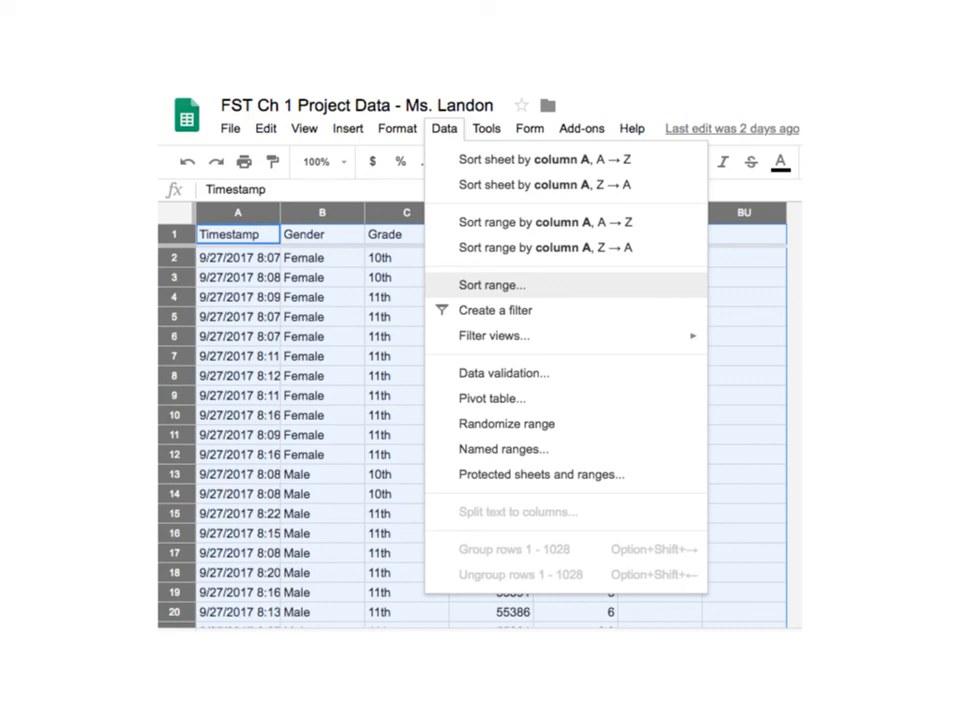
pyautogui.moveTo(320, 202)
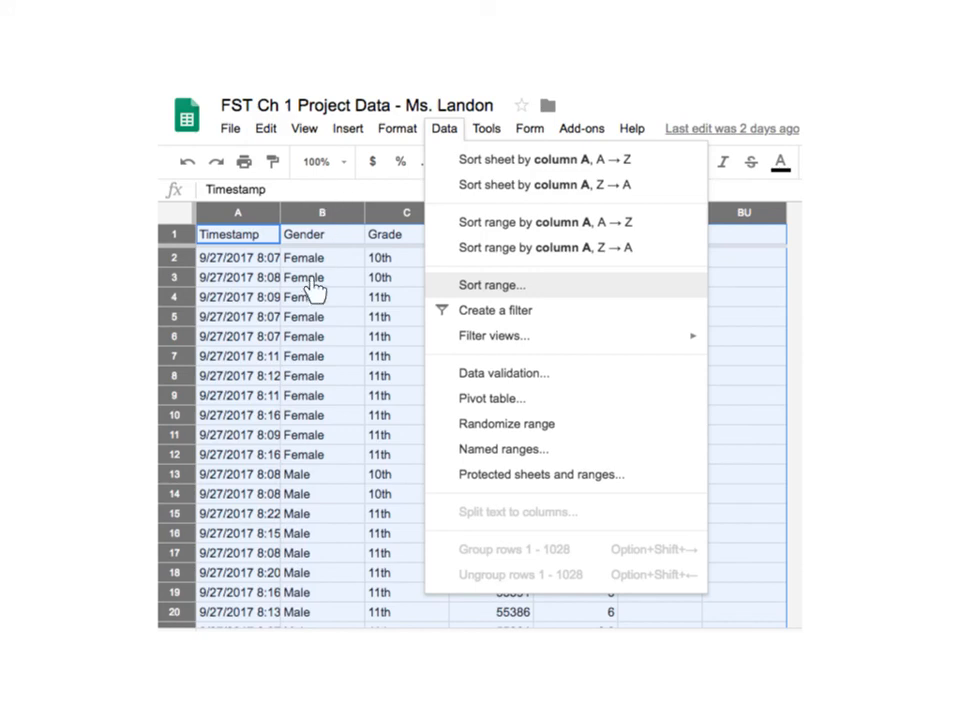
pyautogui.moveTo(444, 136)
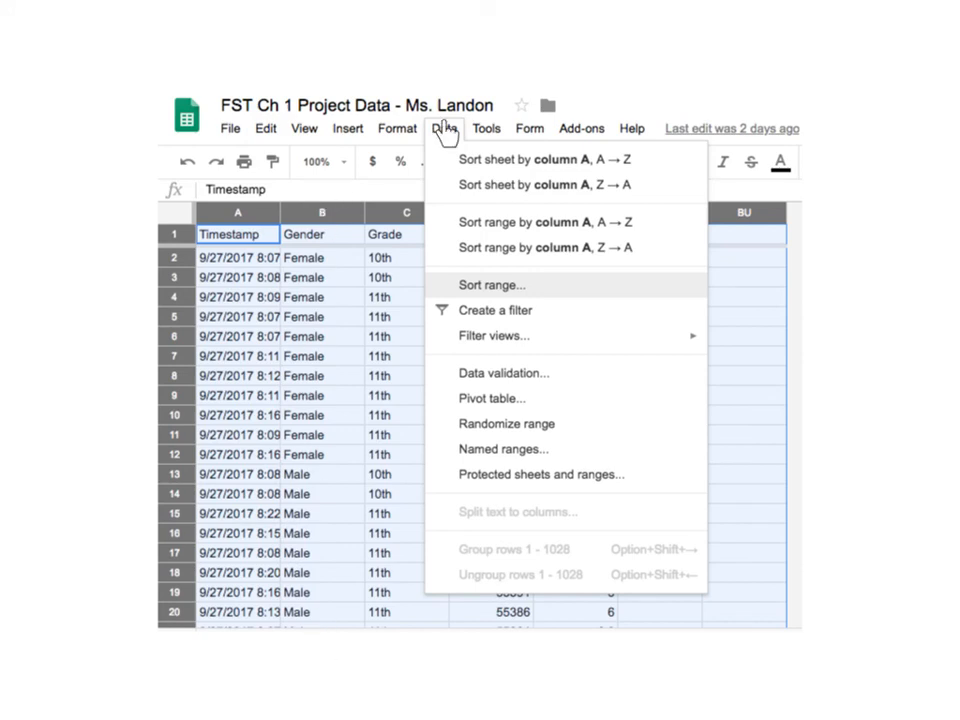
pyautogui.moveTo(570, 160)
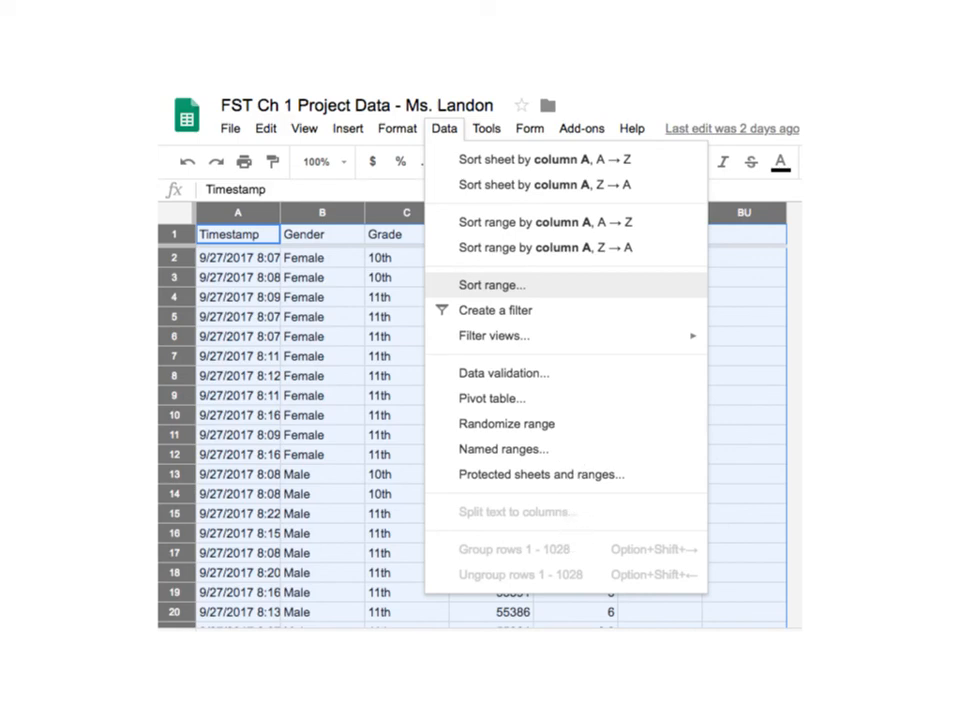
pyautogui.moveTo(508, 288)
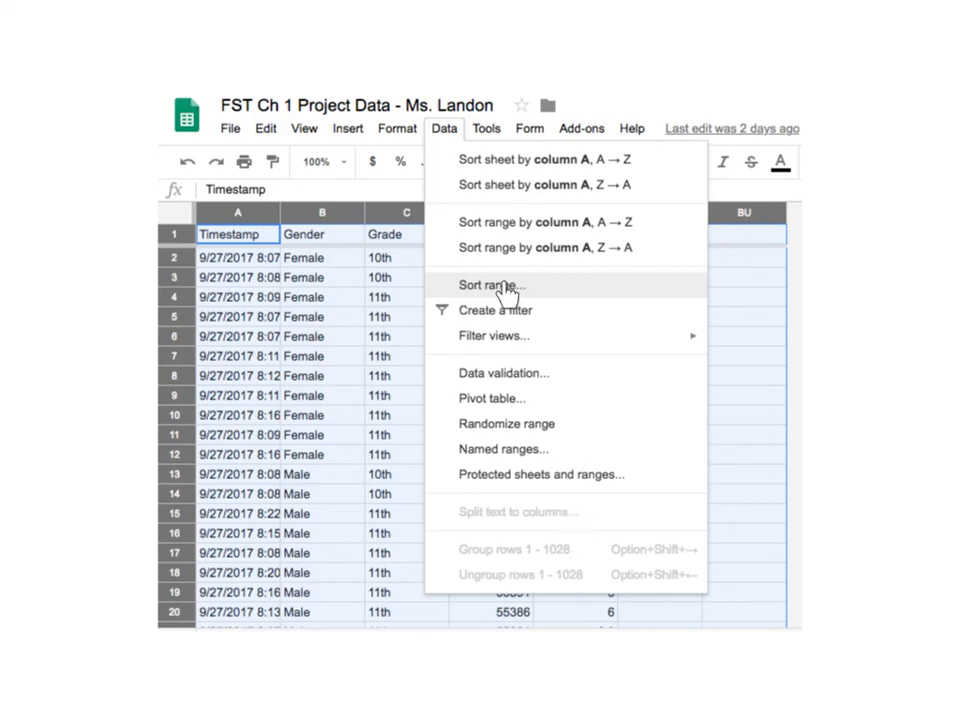
# Set up a sort of A1:BU1028 with header row, by Gender then Hours, both A→Z.
pyautogui.click(490, 284)
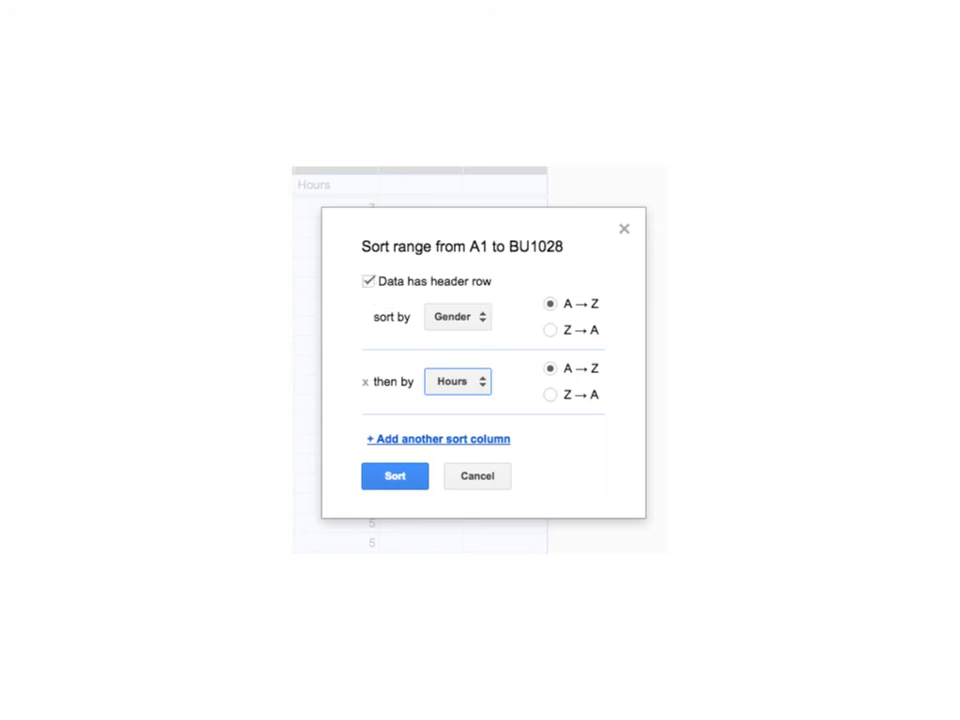
pyautogui.moveTo(504, 322)
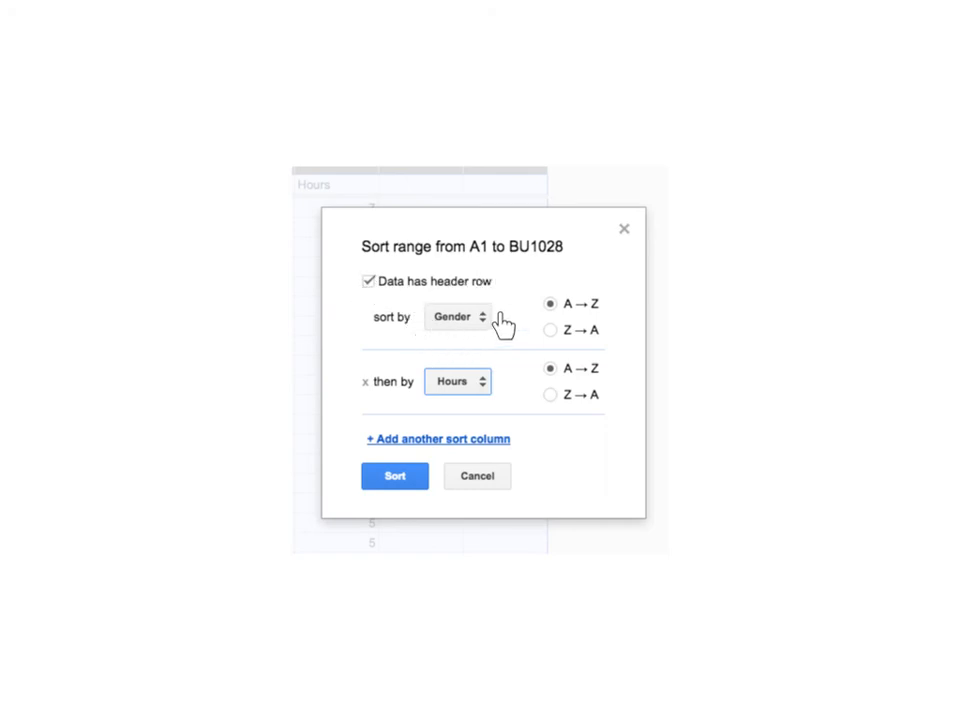
pyautogui.moveTo(470, 324)
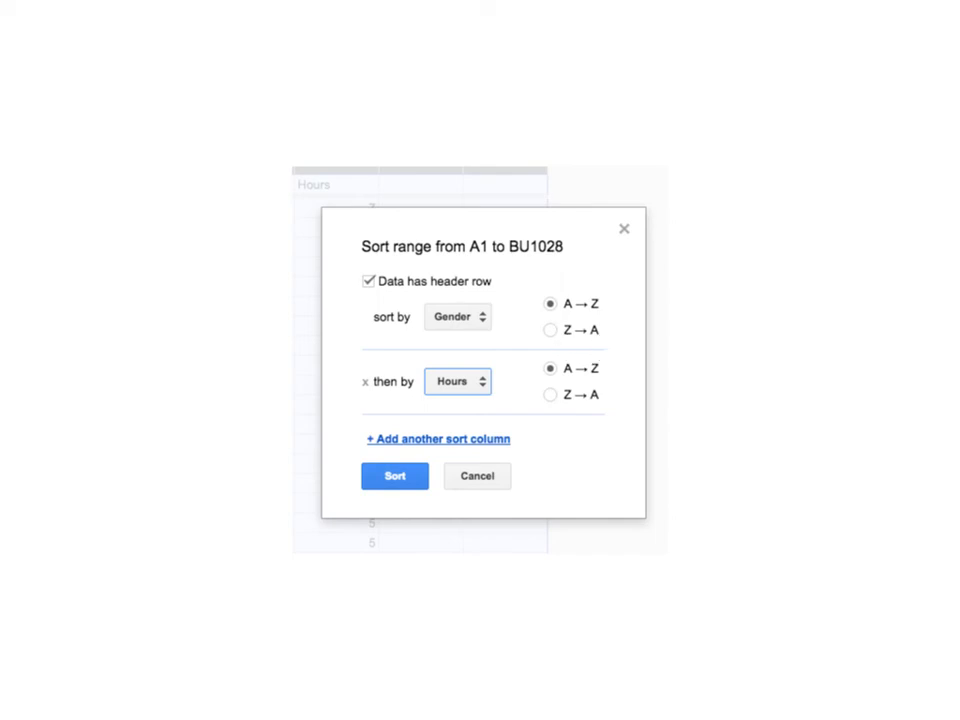
pyautogui.moveTo(438, 444)
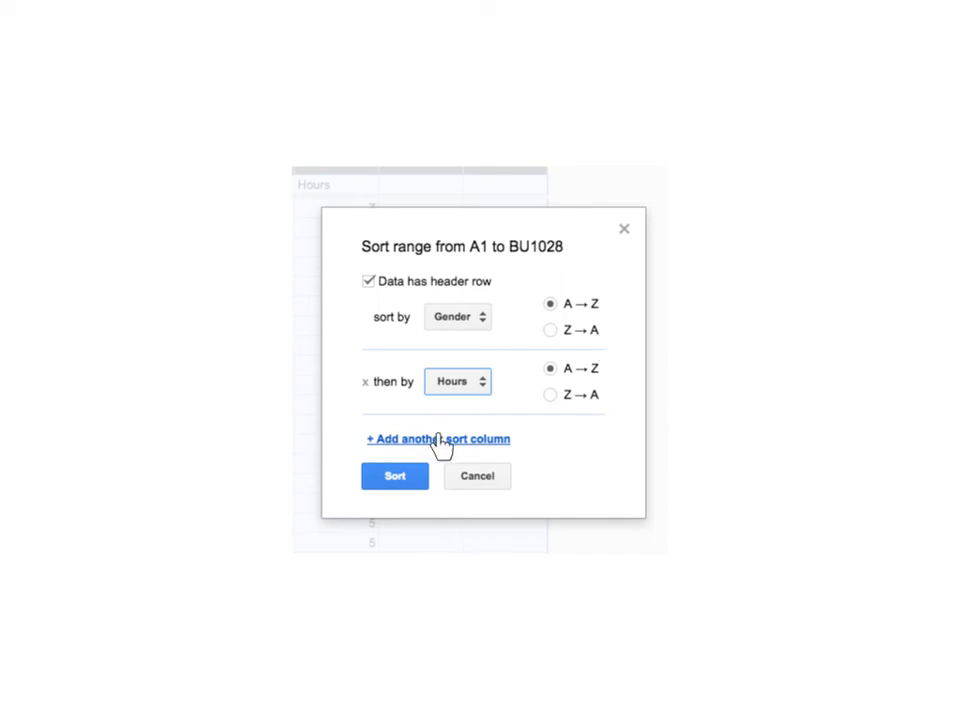
pyautogui.moveTo(438, 444)
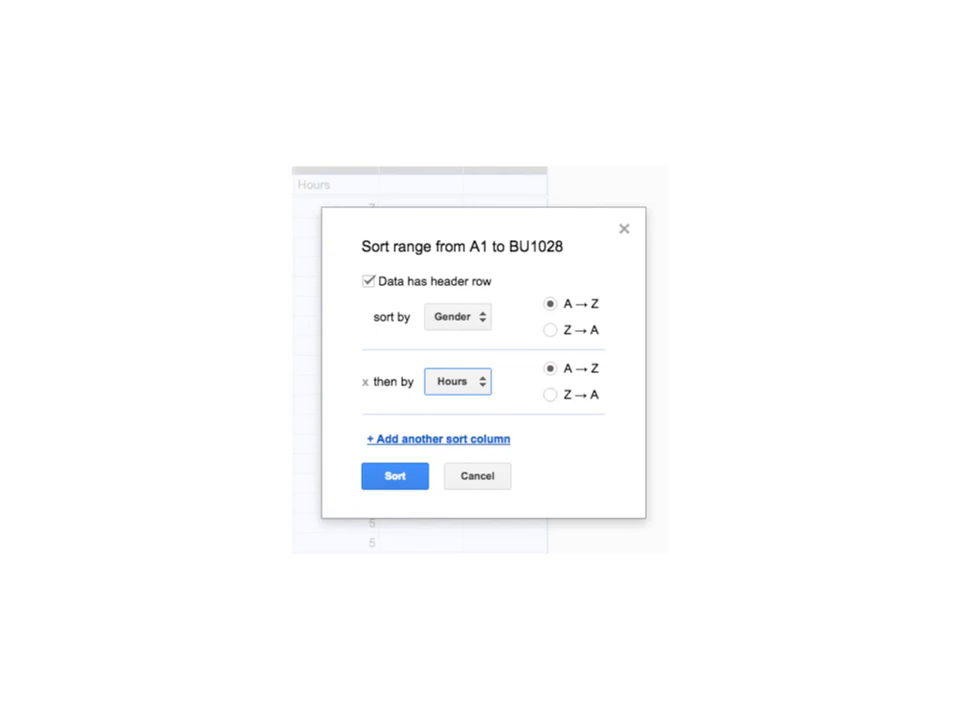
pyautogui.moveTo(502, 348)
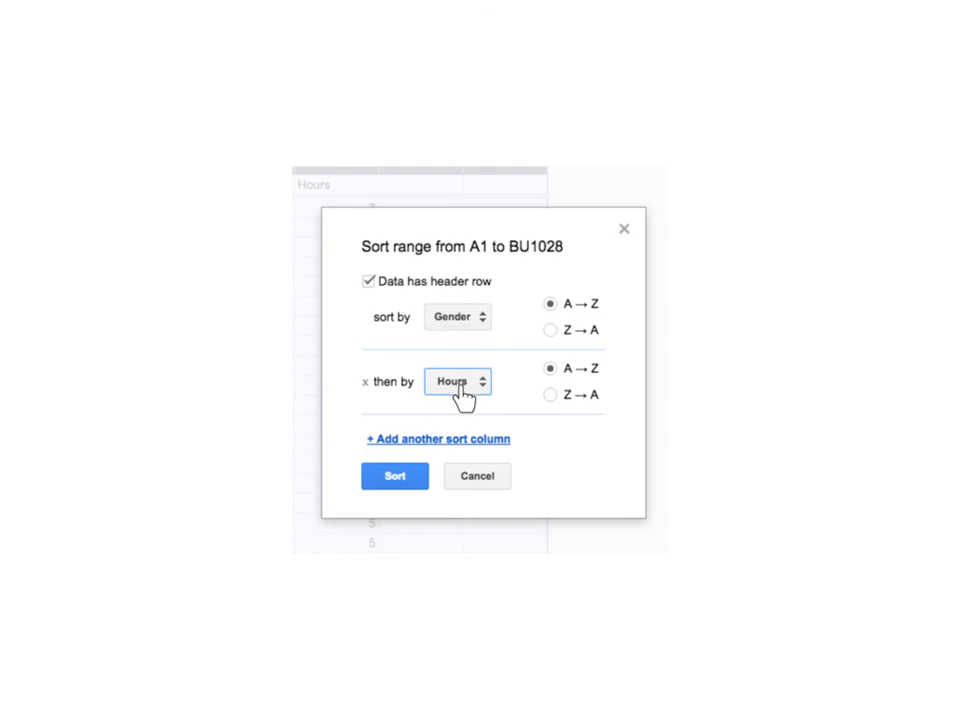
pyautogui.moveTo(486, 390)
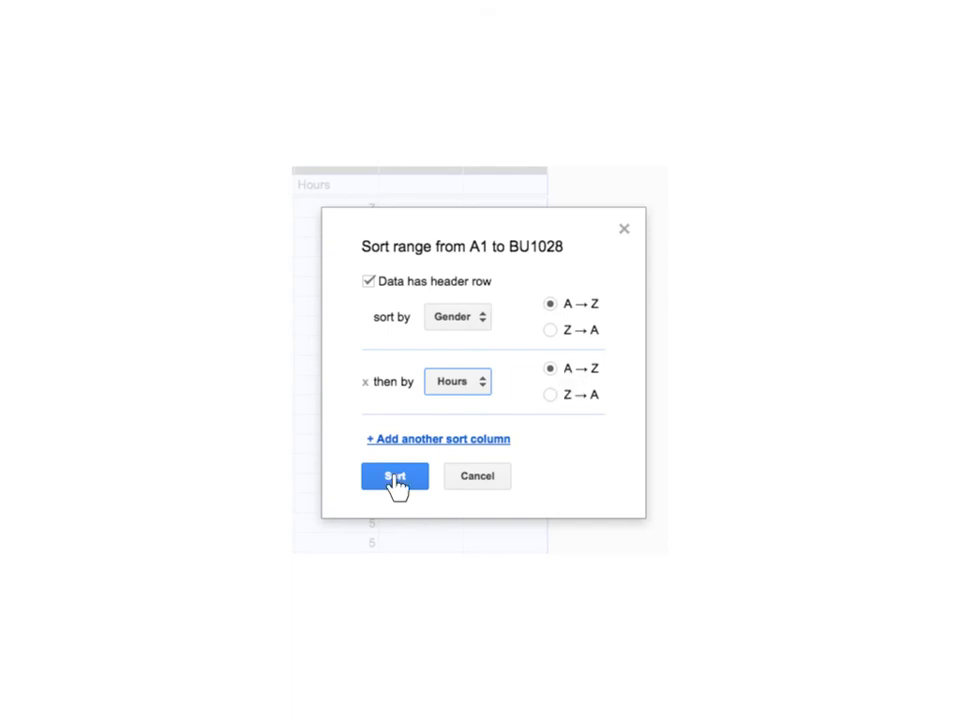
# Apply the sort so females come first and hours ascend within each gender.
pyautogui.click(394, 476)
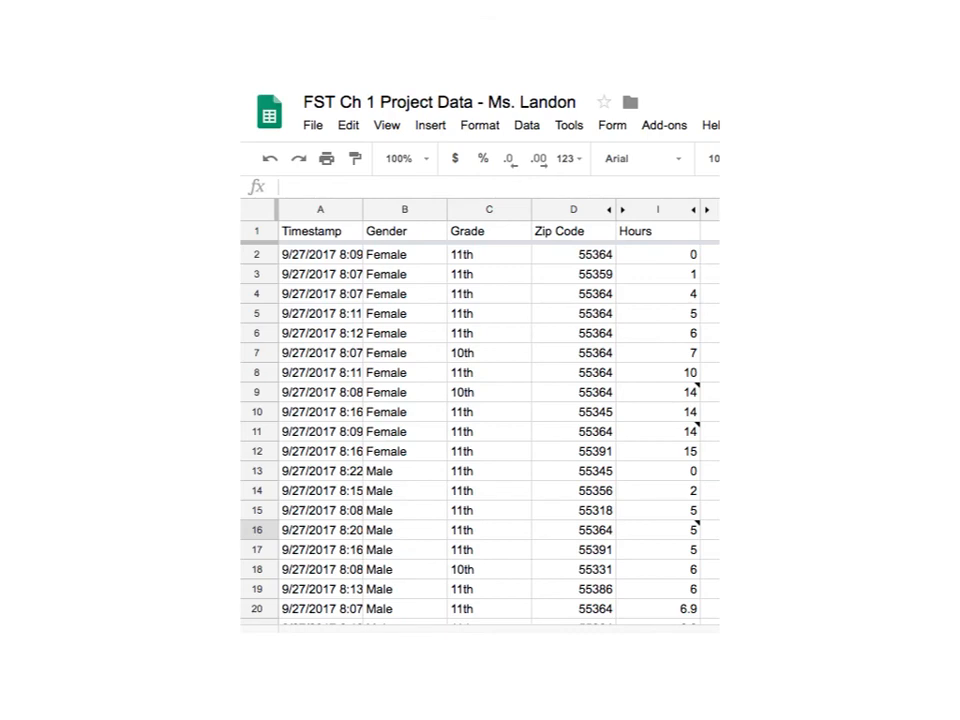
pyautogui.moveTo(398, 204)
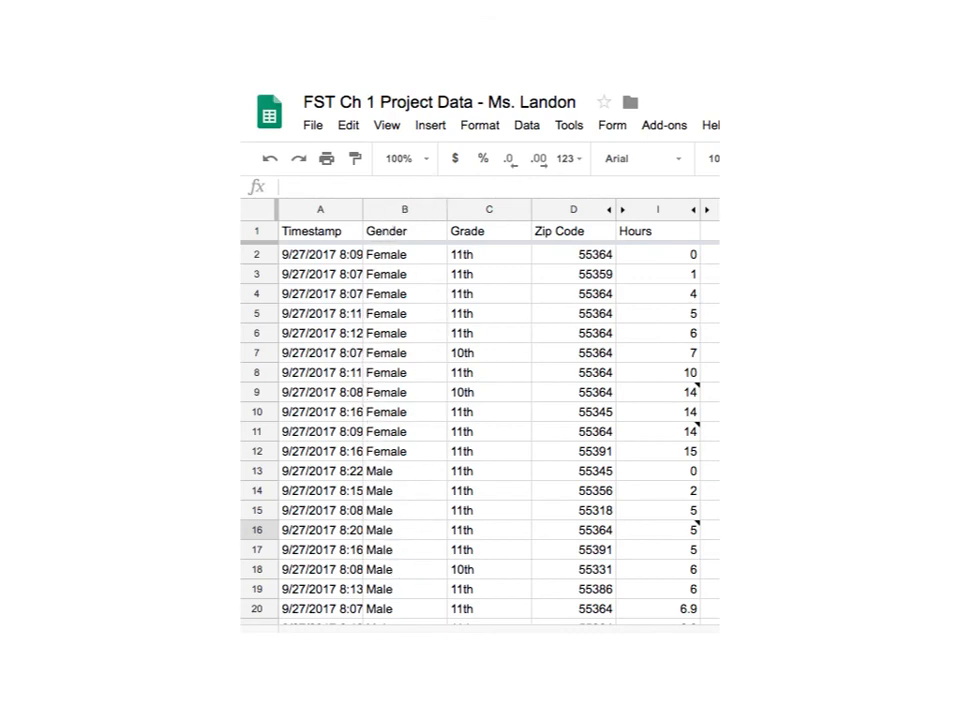
pyautogui.moveTo(664, 304)
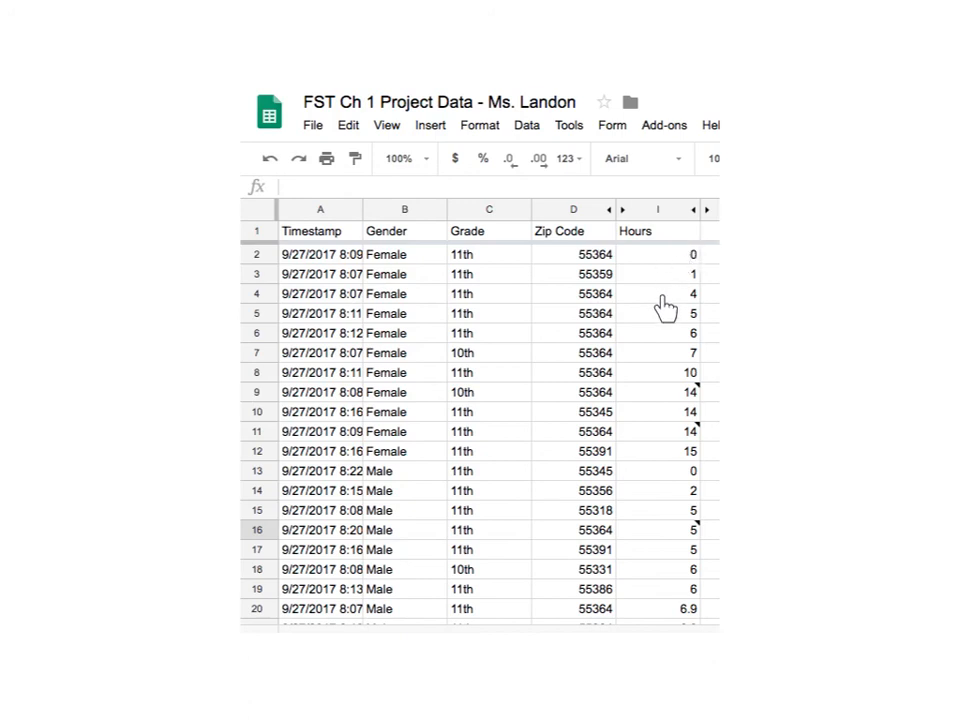